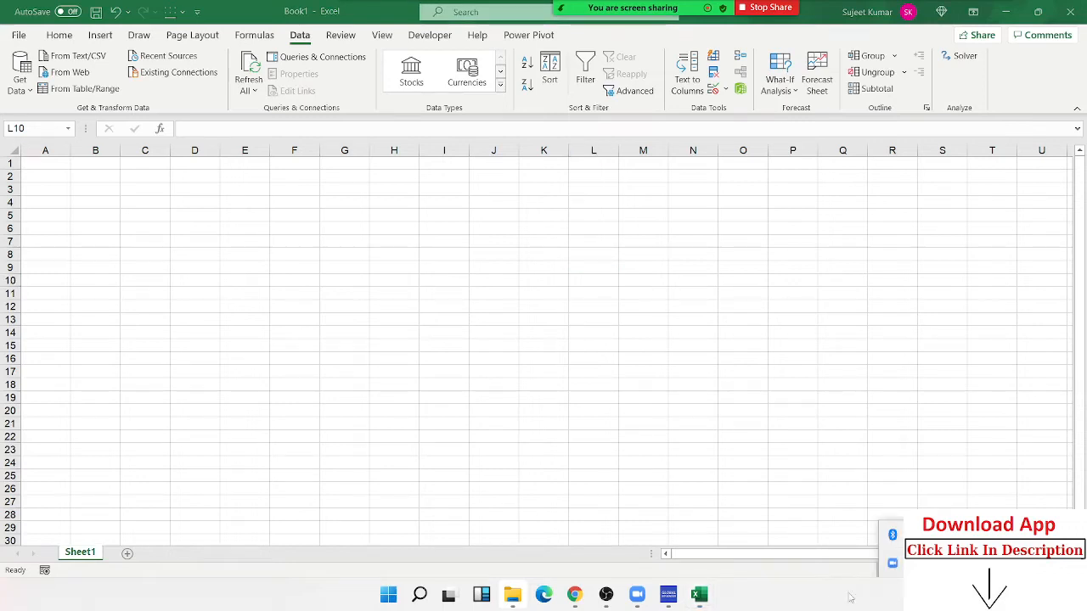
- Choose Get Data > From Workbook and select Data1.xlsx as the import source
left_click(592, 280)
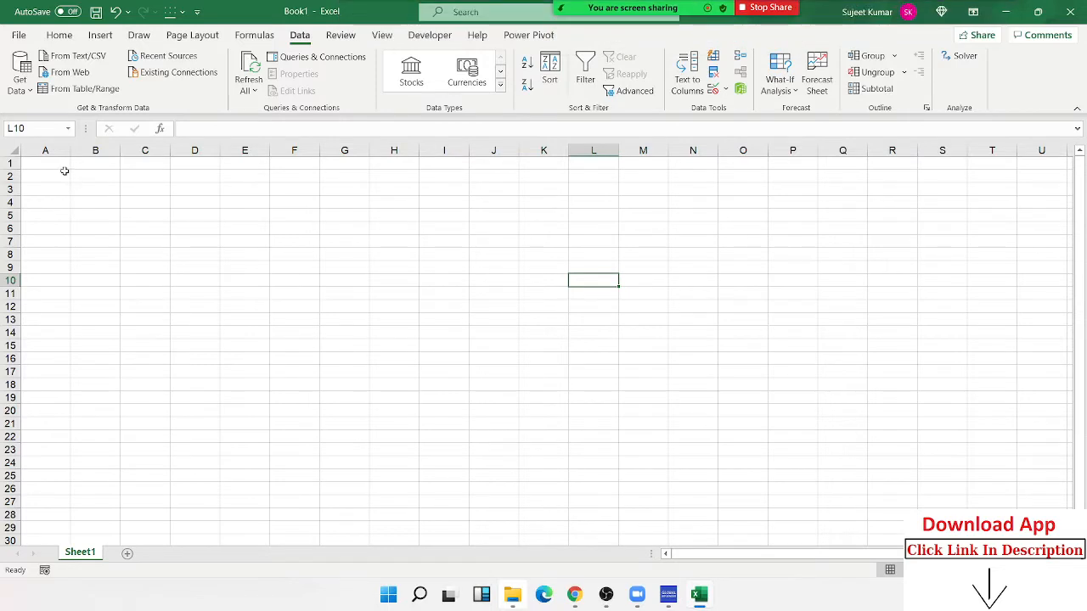
left_click(19, 71)
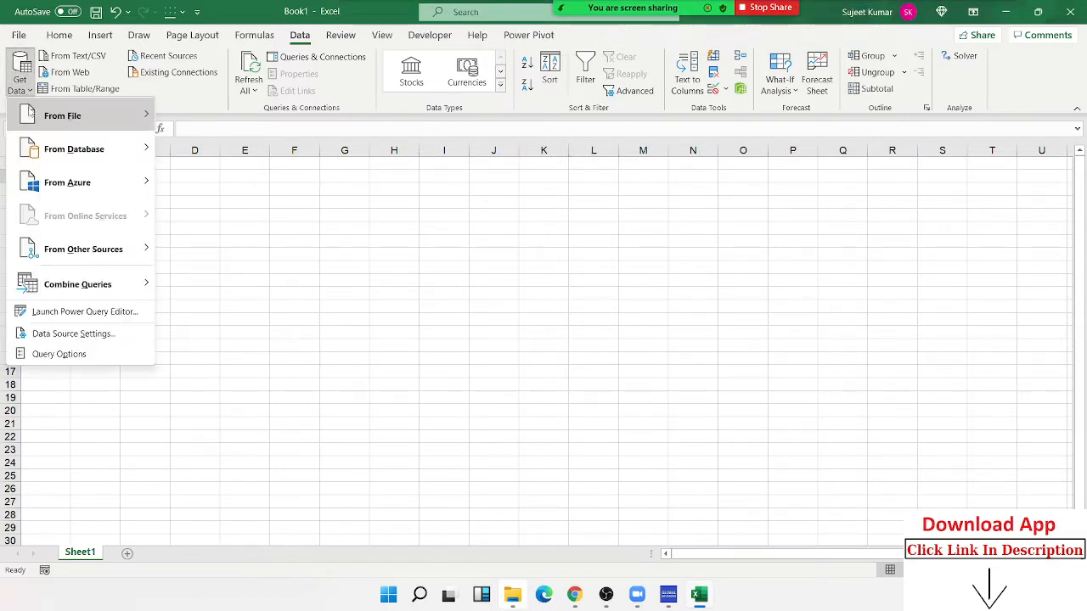
left_click(61, 116)
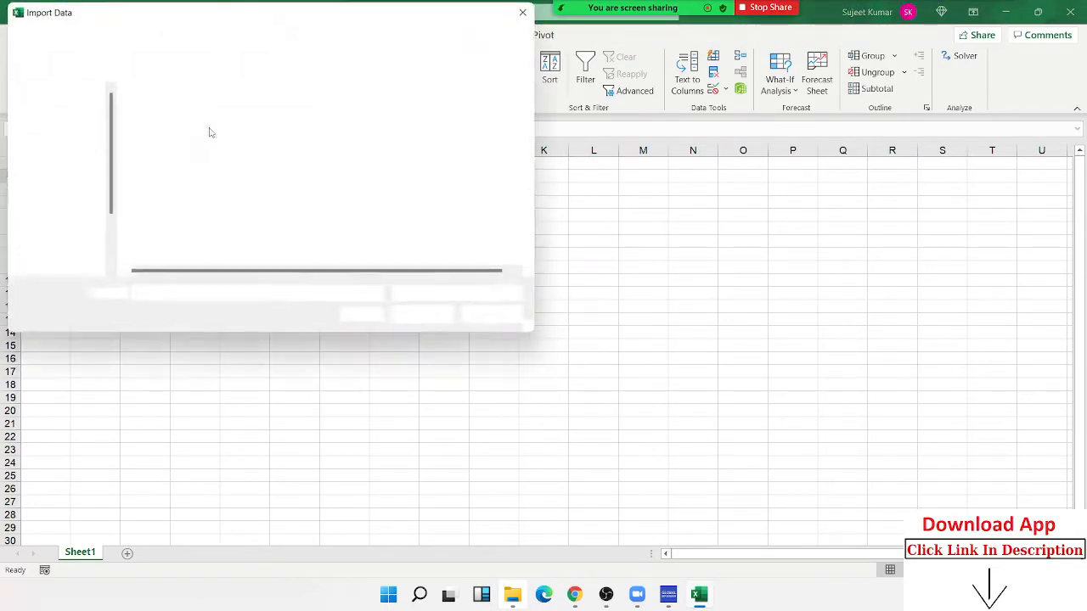
left_click(156, 136)
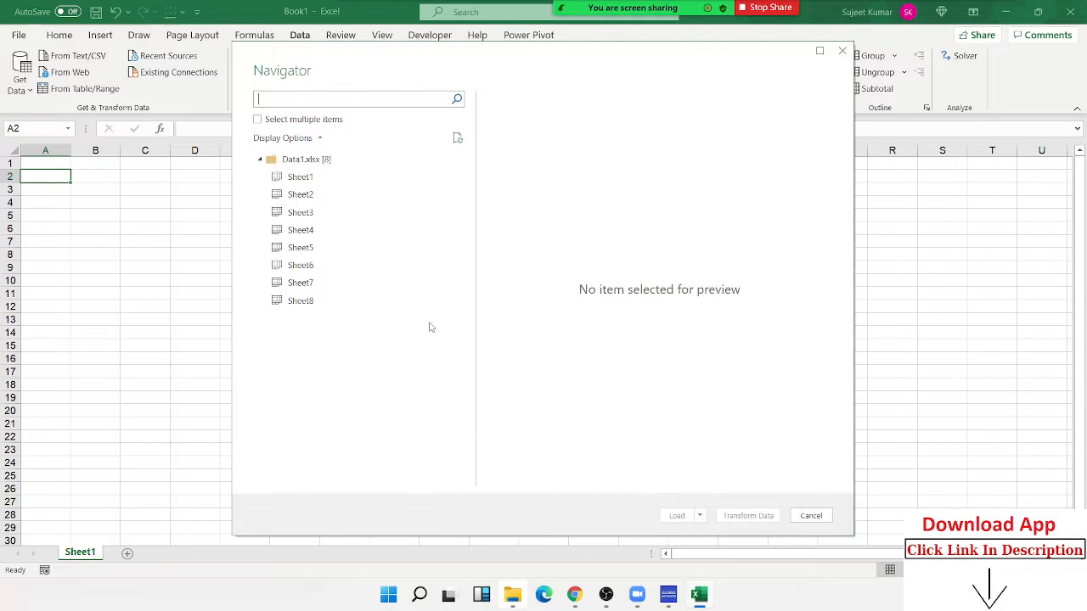
- Preview the Sheet1 sales data in the Navigator
left_click(299, 177)
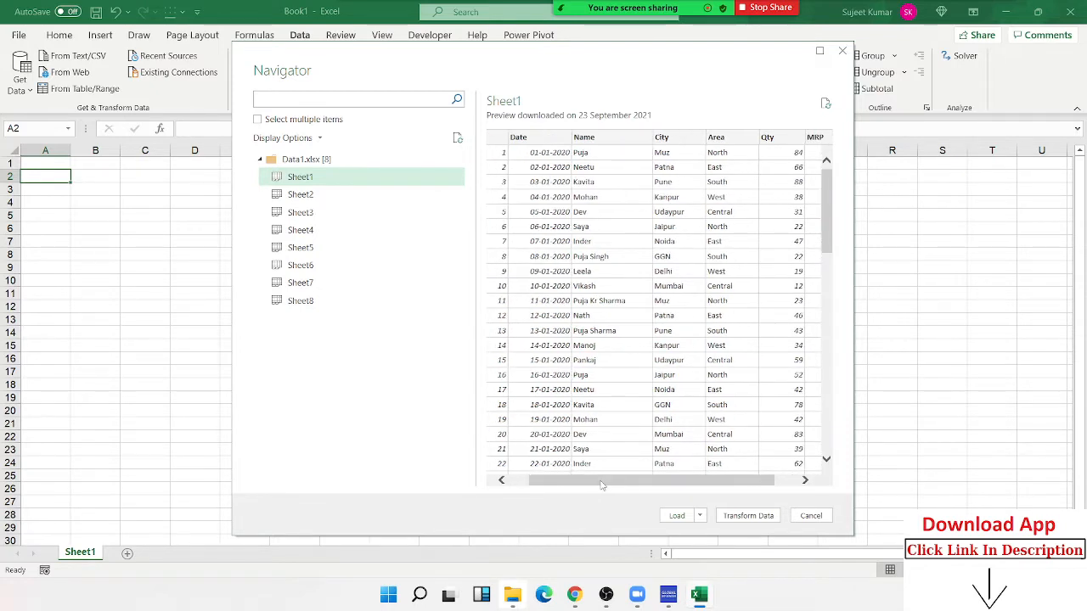
mouse_move(346, 523)
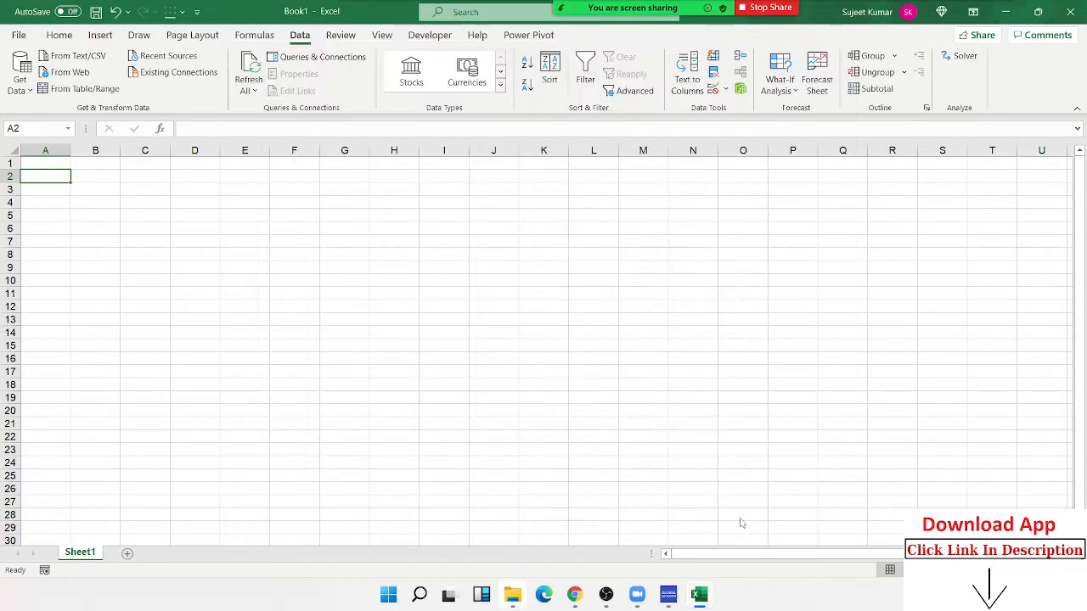
left_click(85, 88)
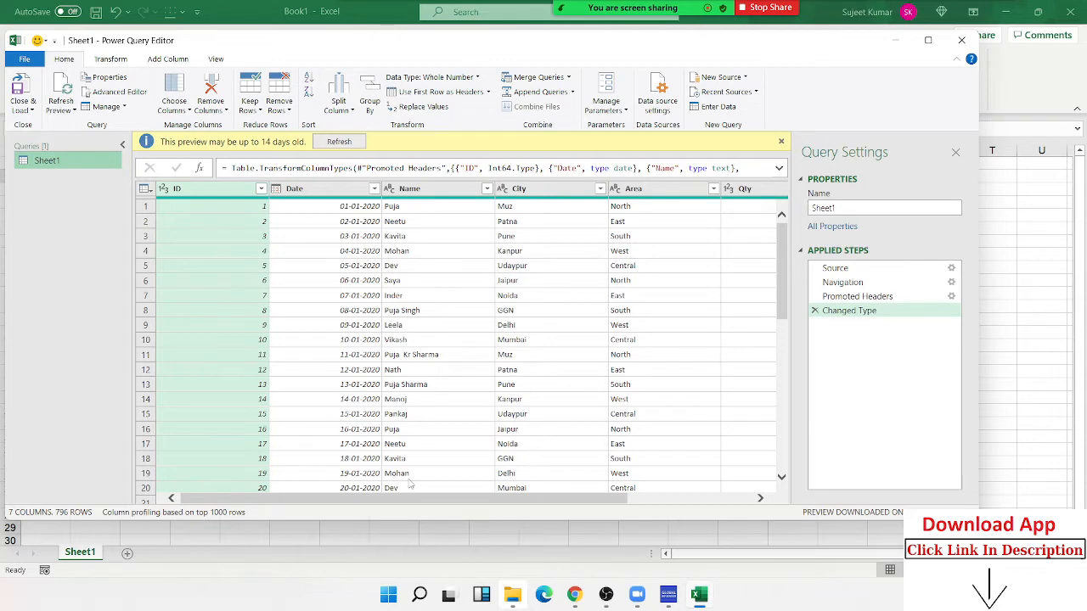
mouse_move(458, 319)
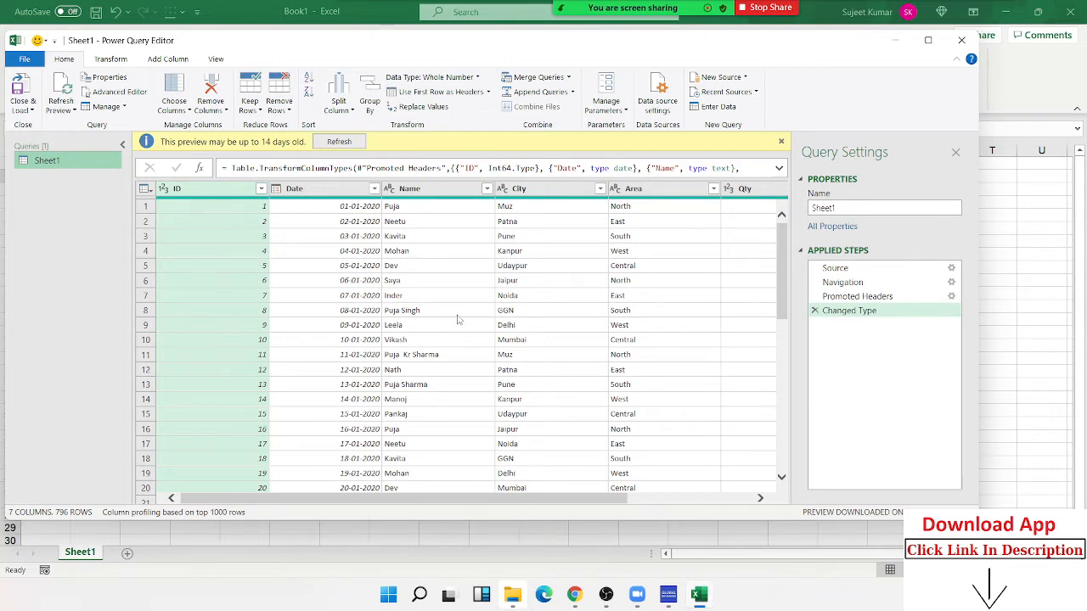
scroll("down", 3)
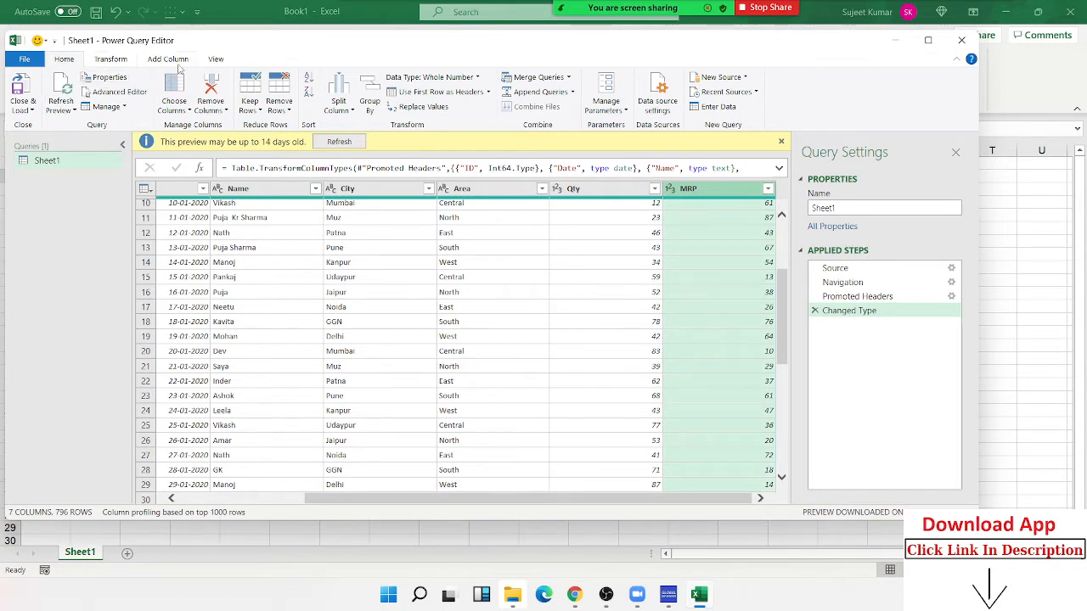
- Create a custom column named Amt with formula [Qty]*[MRP]
left_click(166, 58)
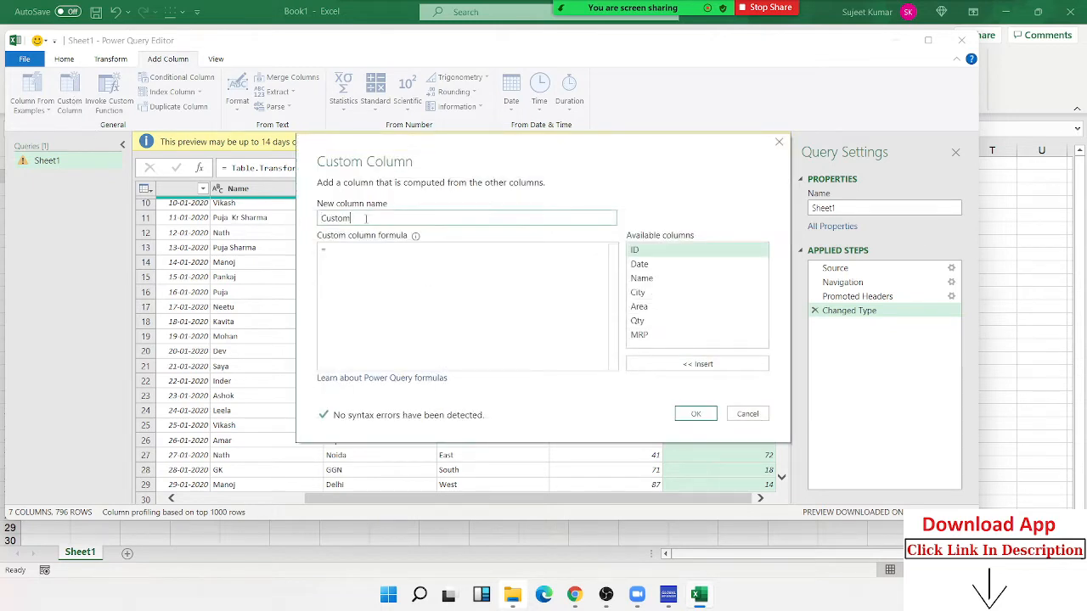
double_click(334, 217)
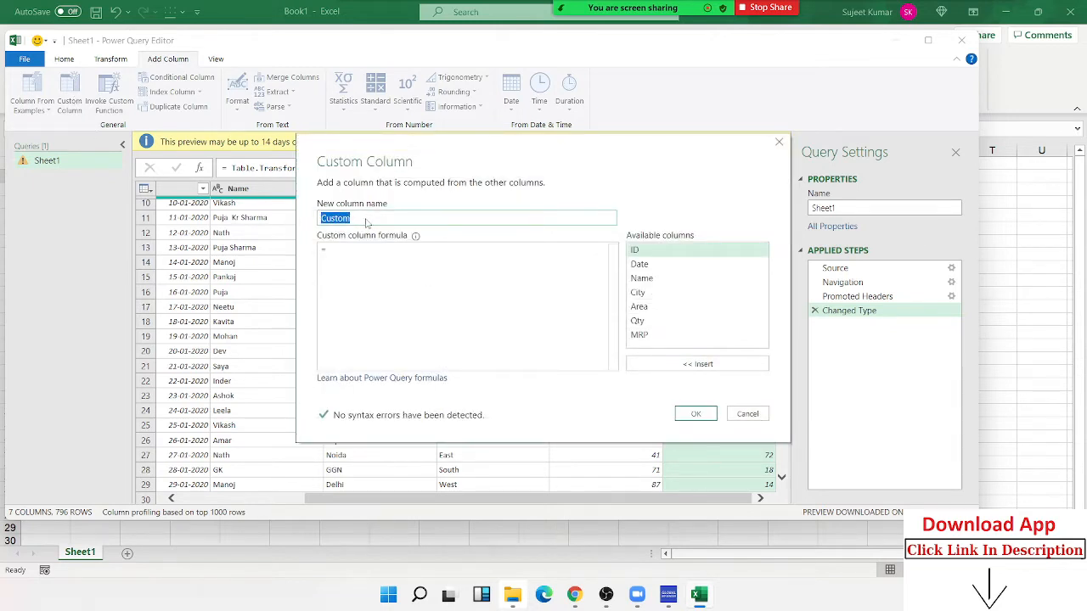
type("Amt")
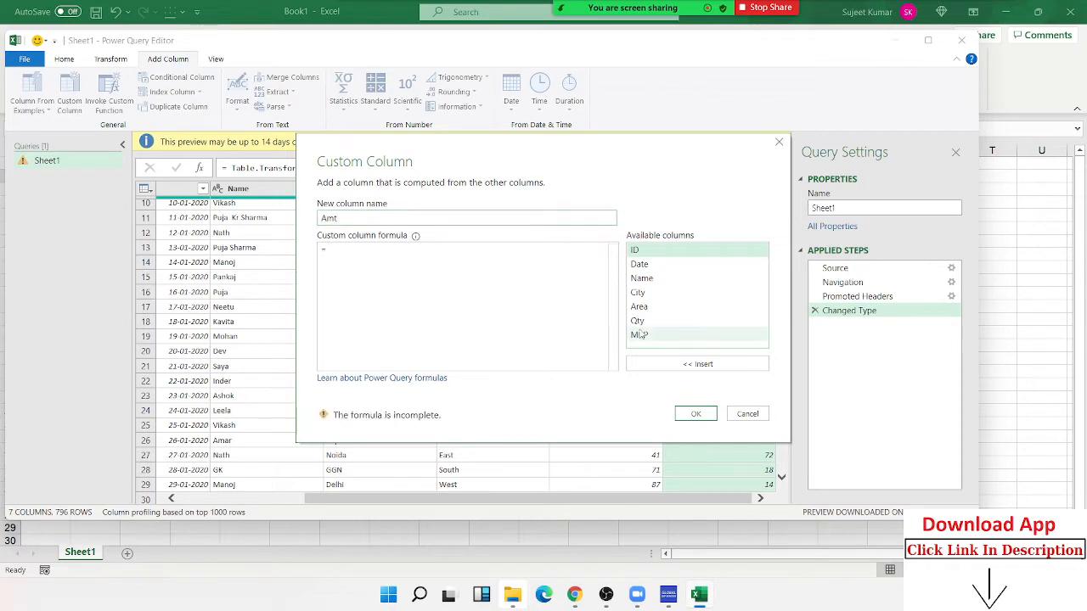
double_click(637, 319)
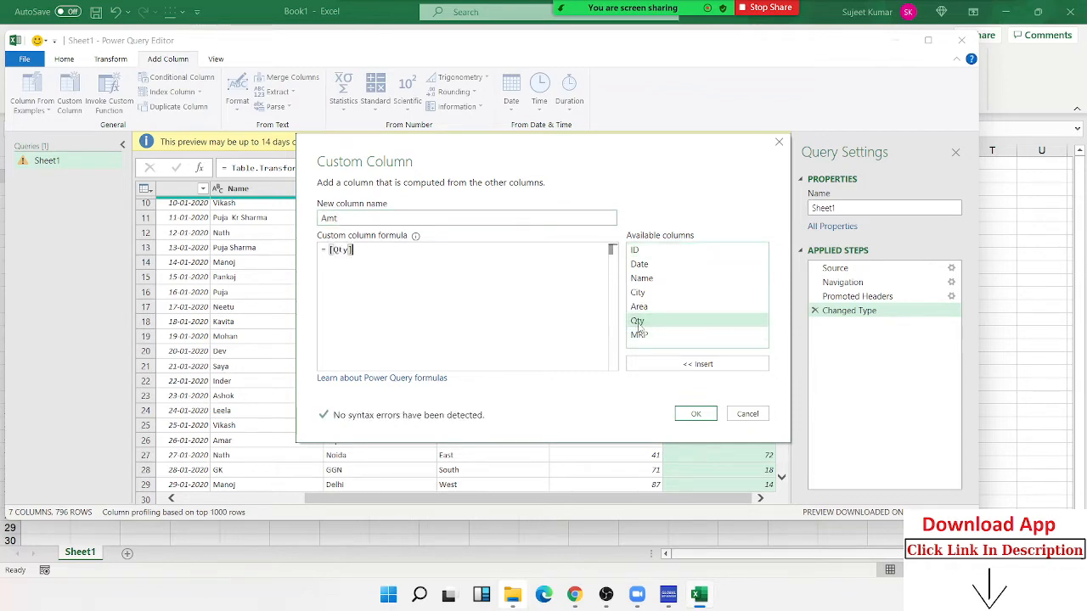
double_click(639, 333)
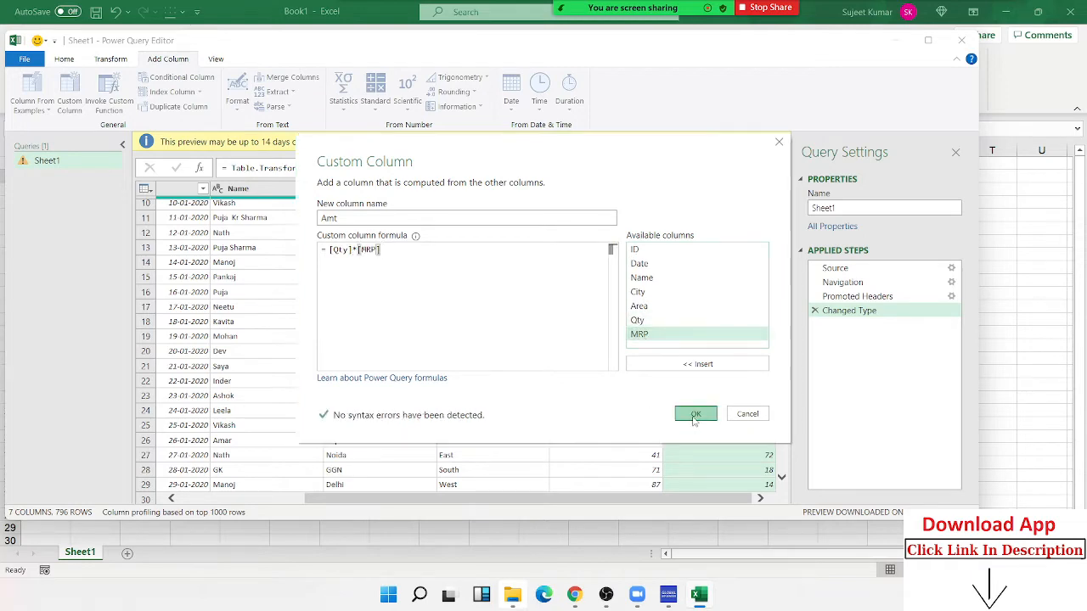
left_click(696, 414)
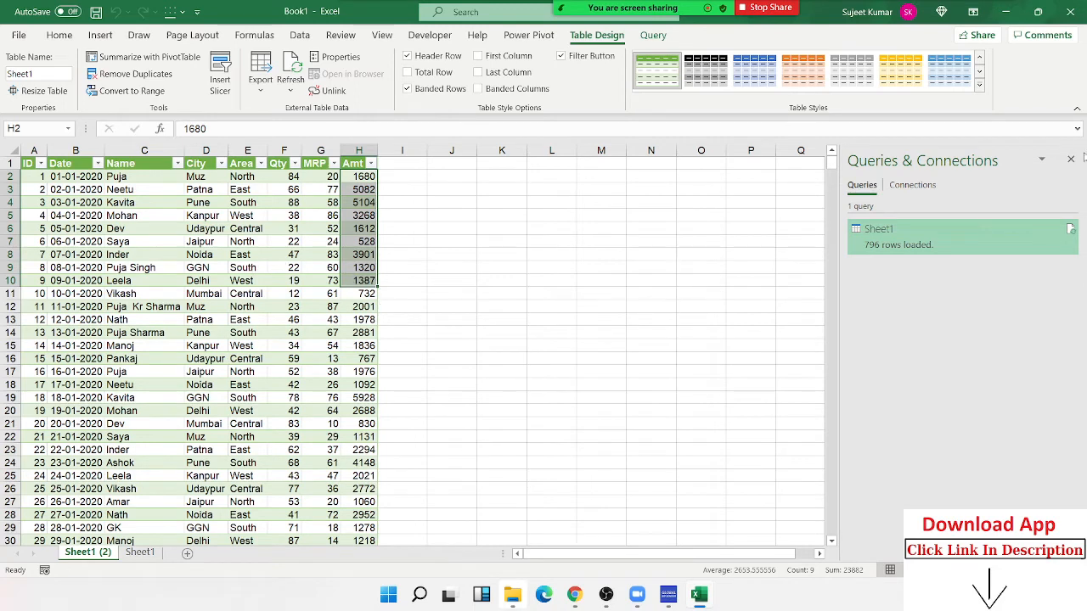
- Close the Queries & Connections pane and return to the empty Sheet1
left_click(1069, 160)
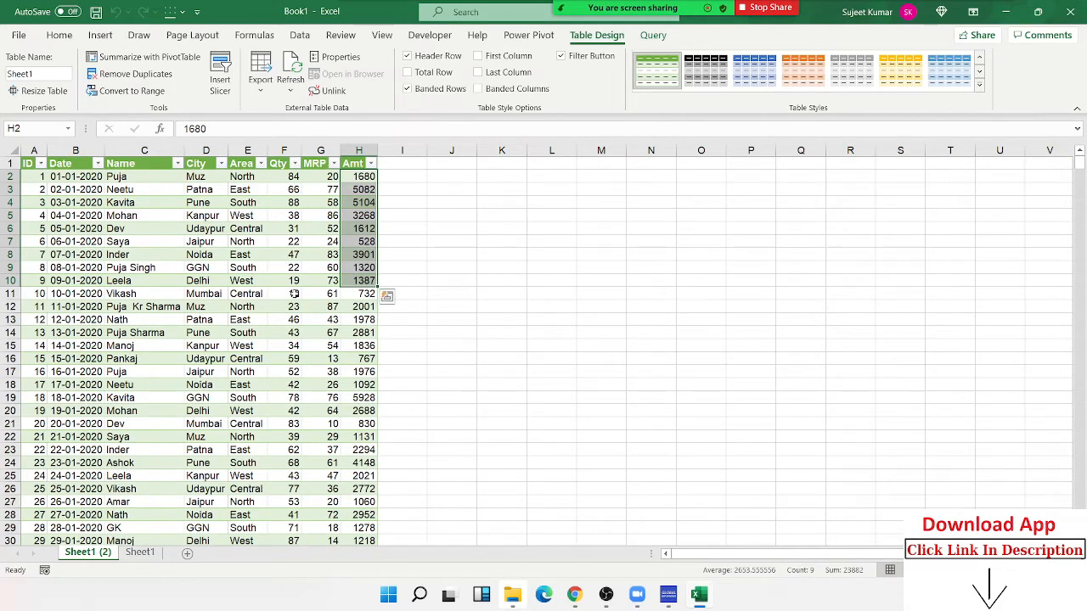
left_click(139, 552)
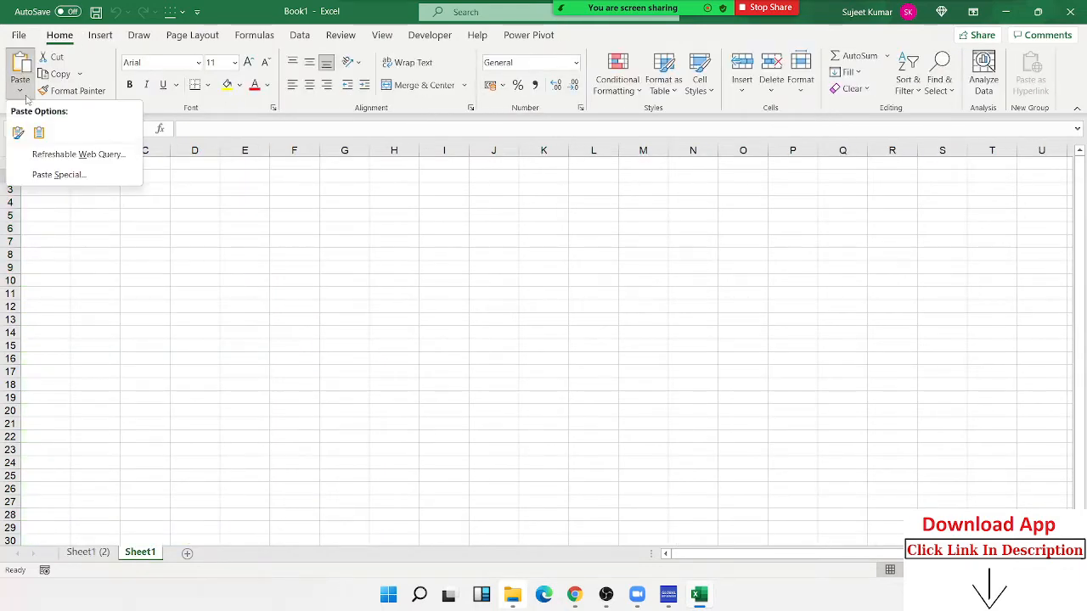
- Start a Text/CSV import and select the AI-Leads CSV from Downloads
left_click(255, 34)
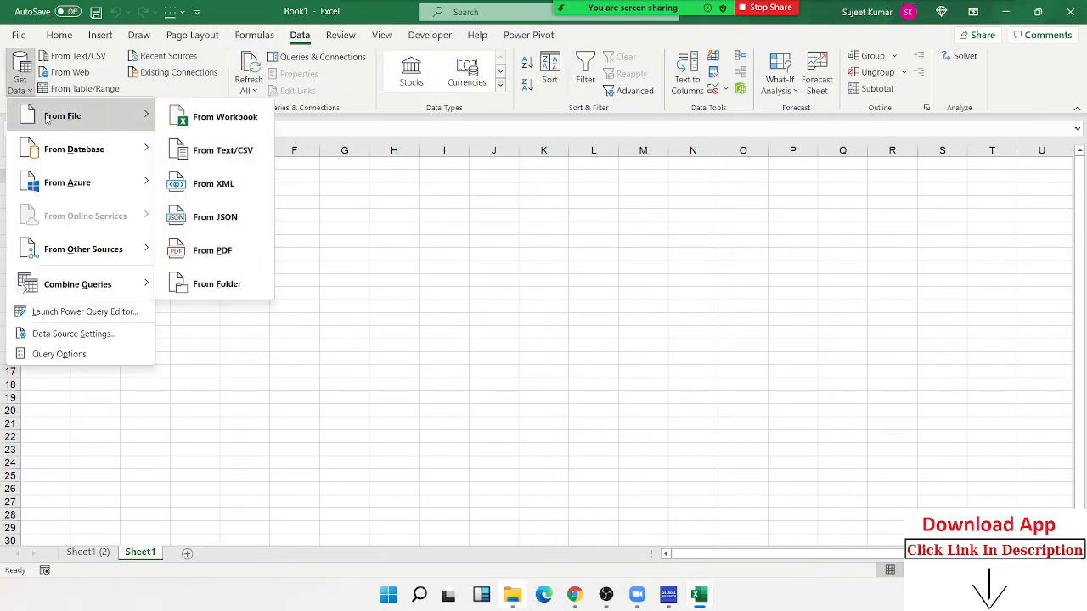
mouse_move(214, 184)
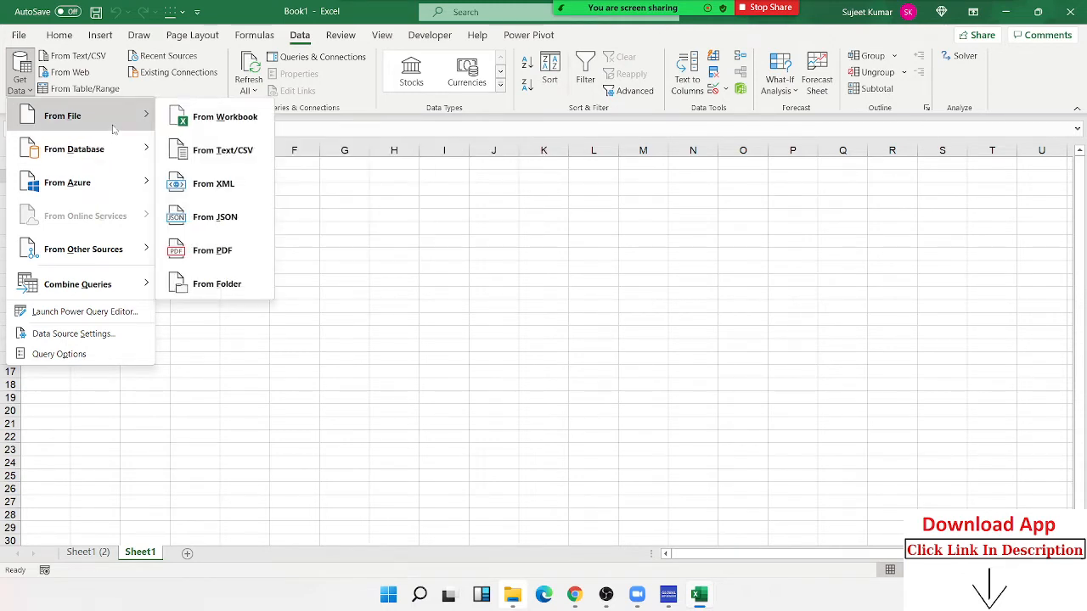
mouse_move(224, 115)
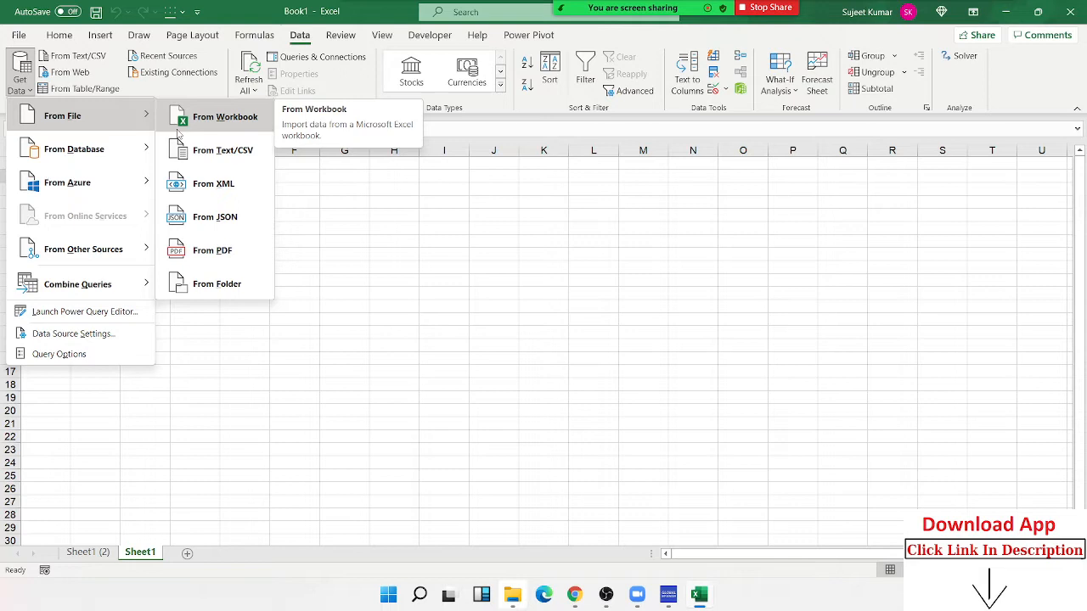
left_click(222, 149)
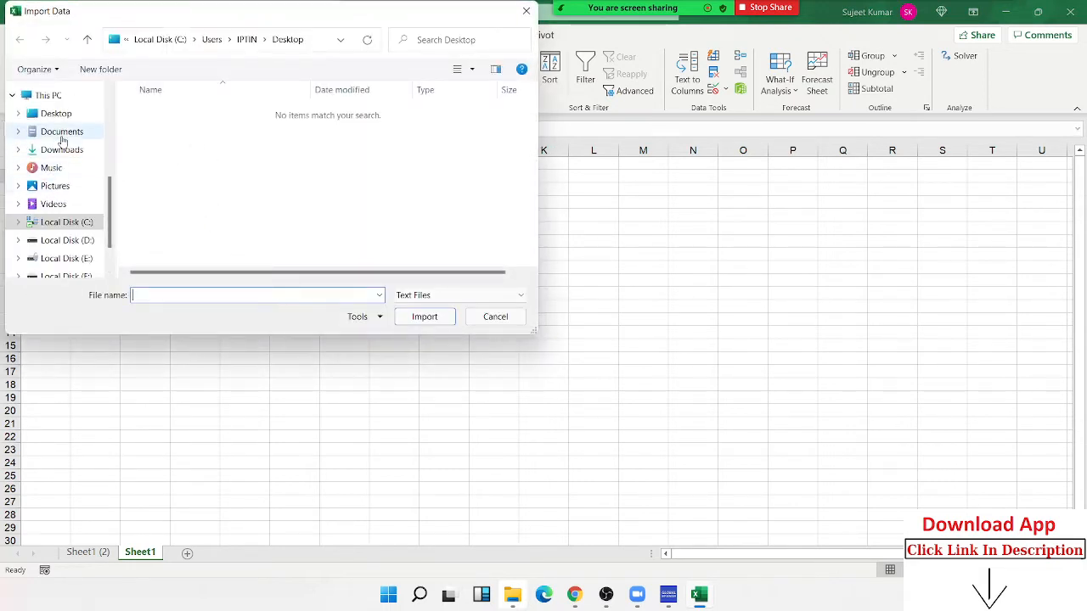
left_click(61, 131)
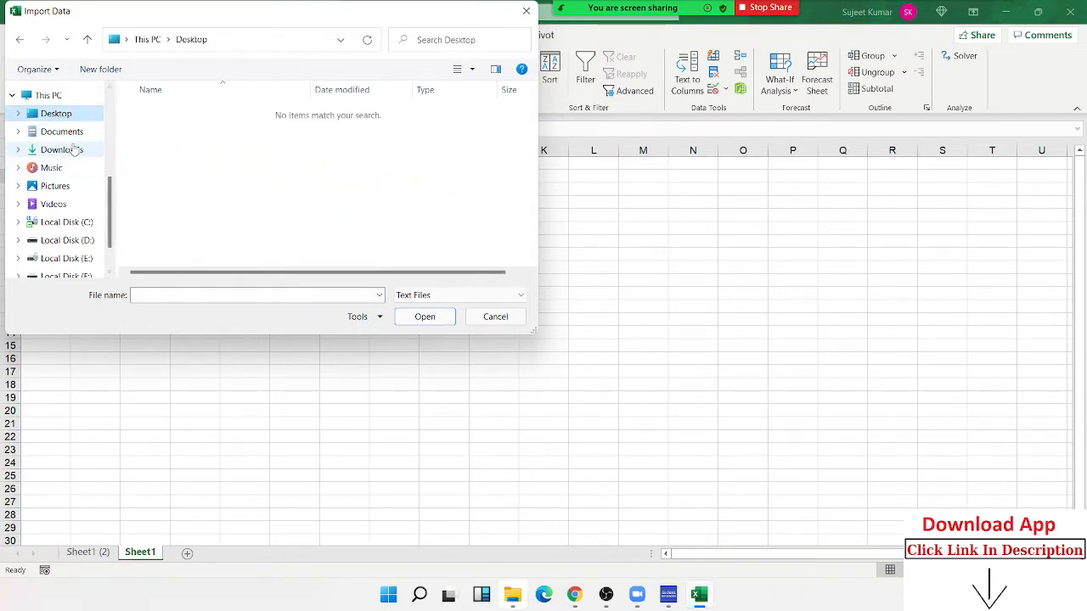
left_click(62, 149)
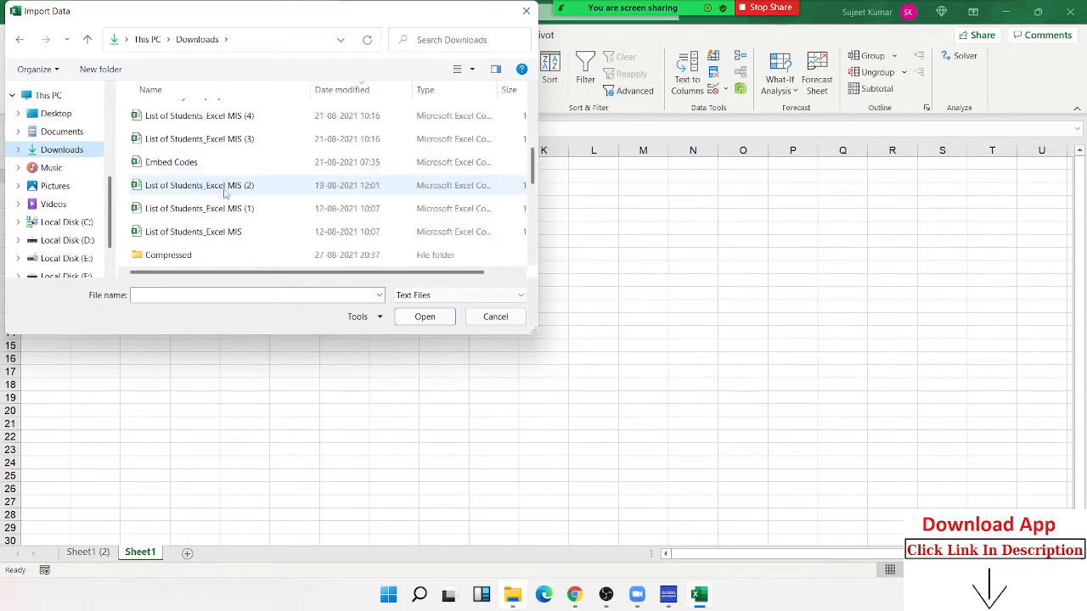
scroll("down", 3)
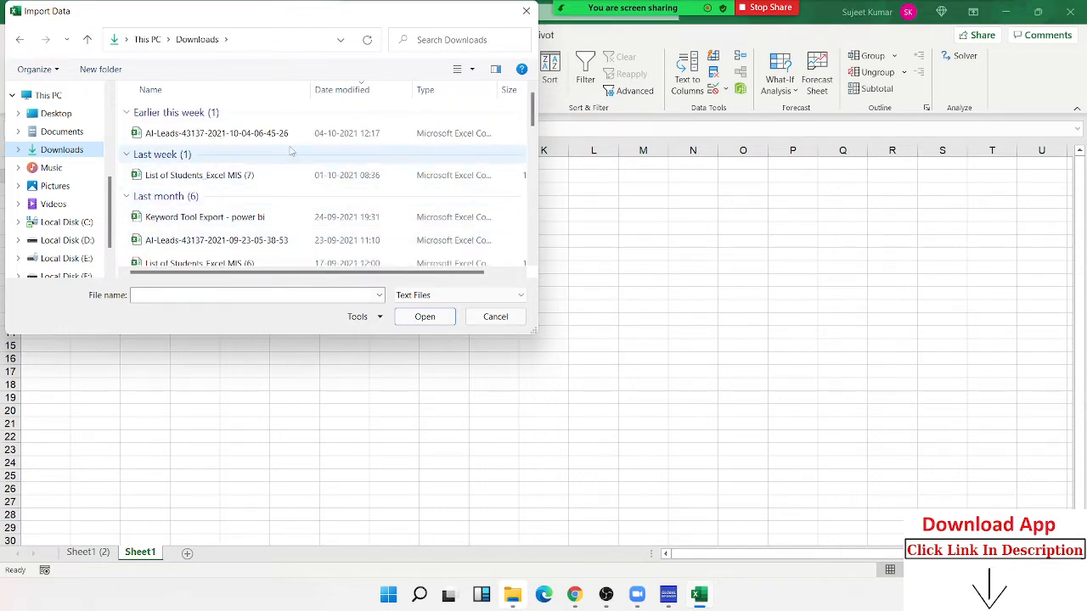
left_click(496, 316)
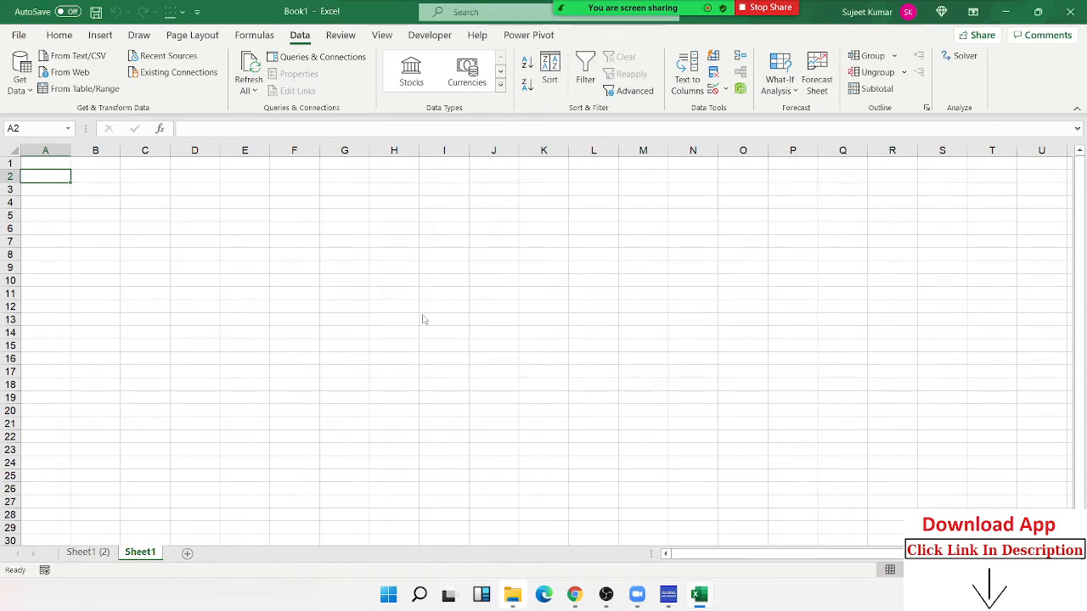
- Load the AI-Leads CSV as a 95-row table on its own new sheet
left_click(78, 54)
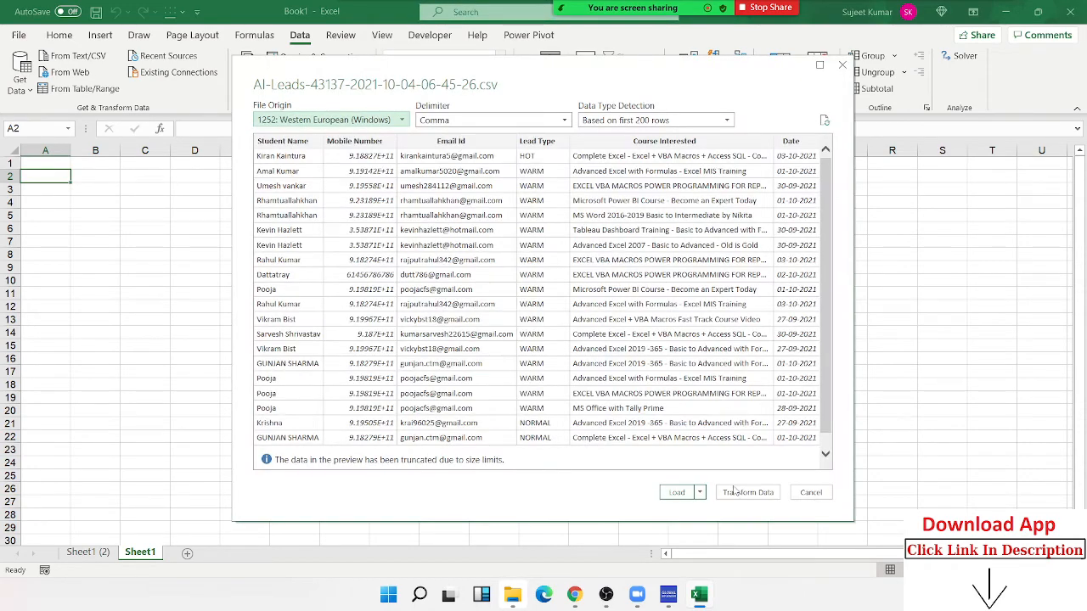
left_click(810, 492)
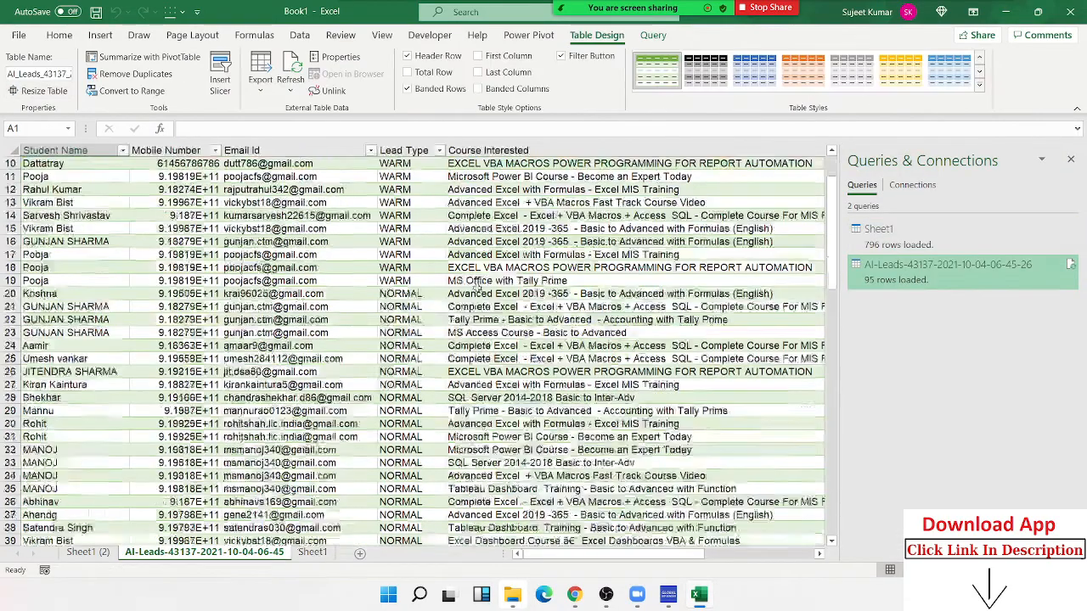
scroll("down", 3)
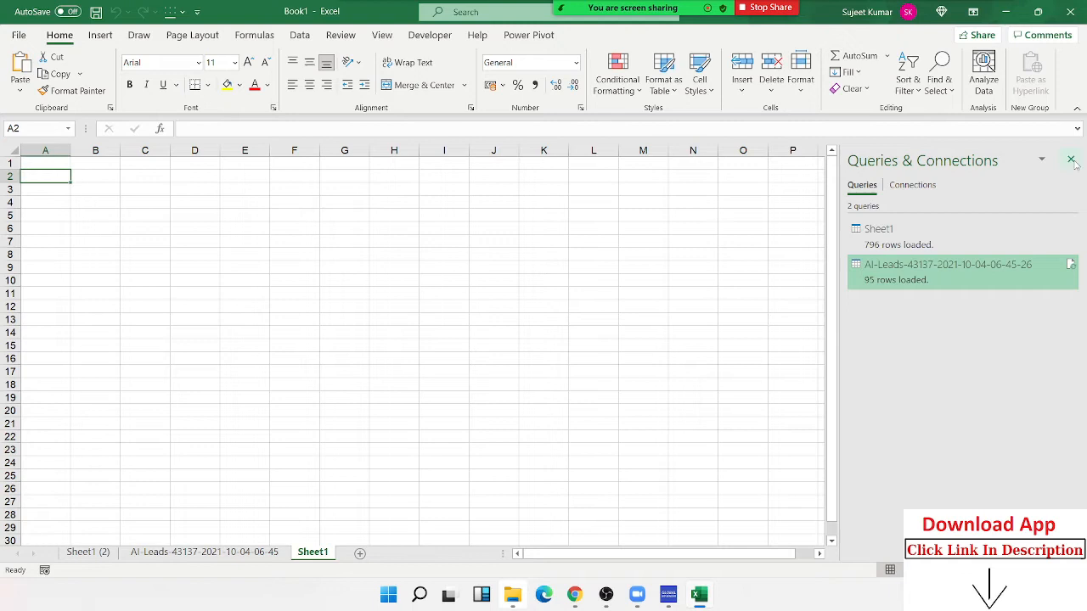
- Close the queries pane and return to the Data ribbon's import commands
left_click(1071, 160)
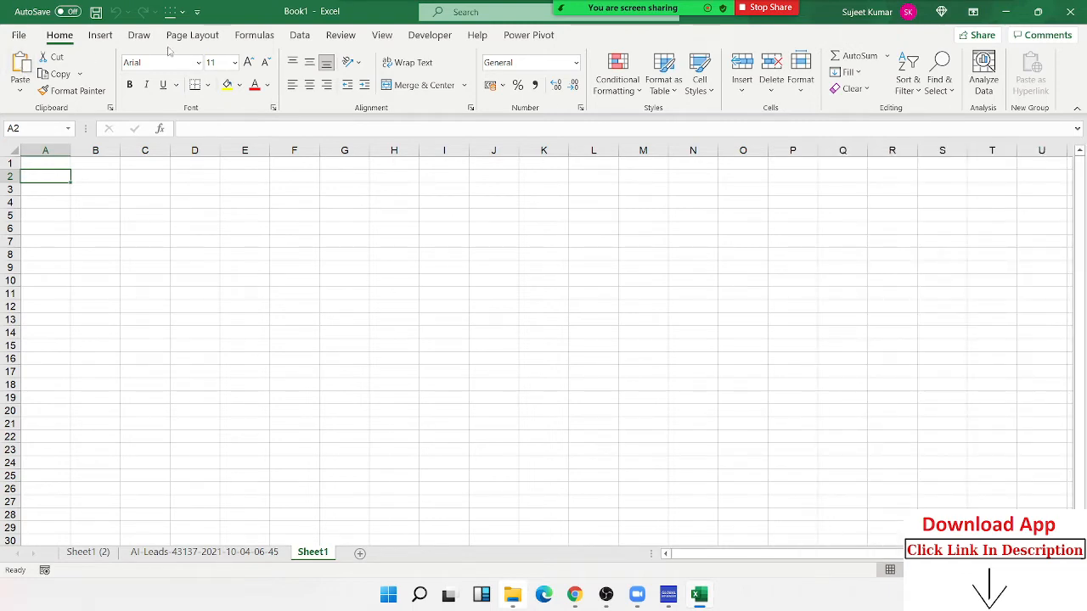
left_click(299, 34)
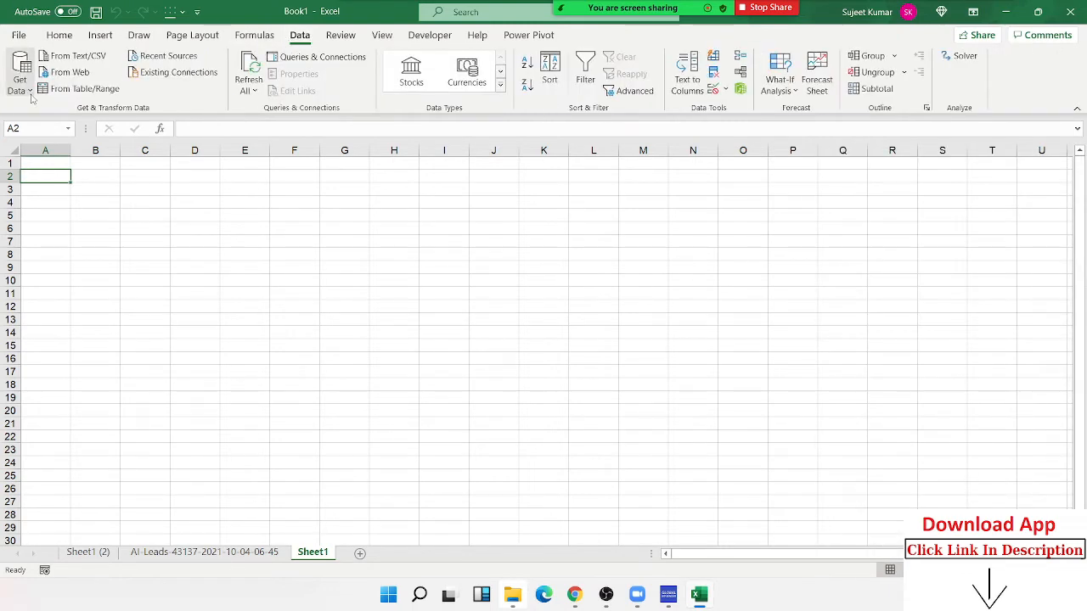
left_click(18, 76)
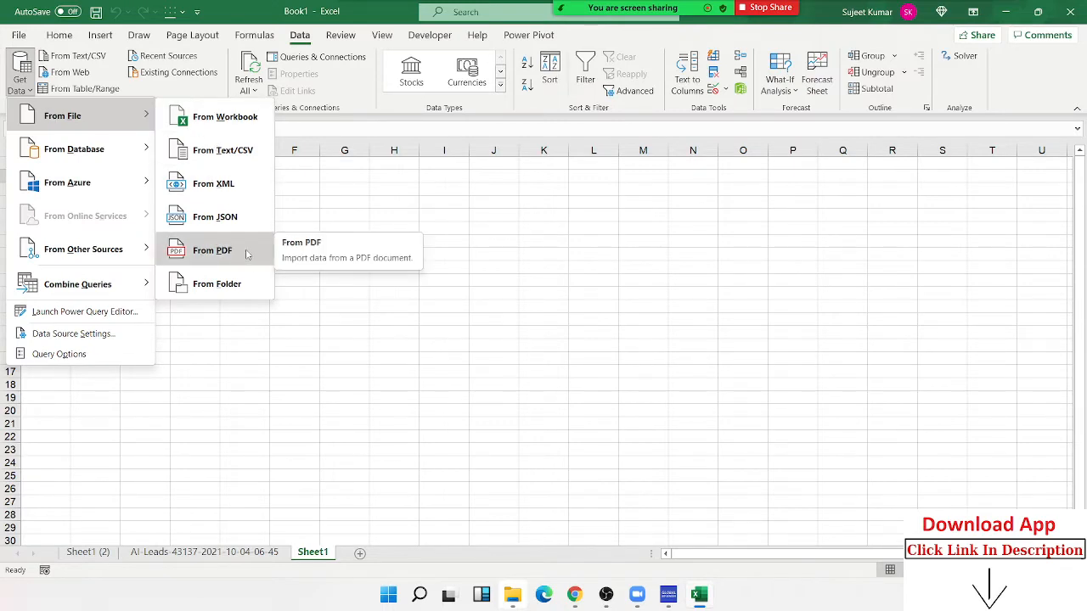
left_click(212, 250)
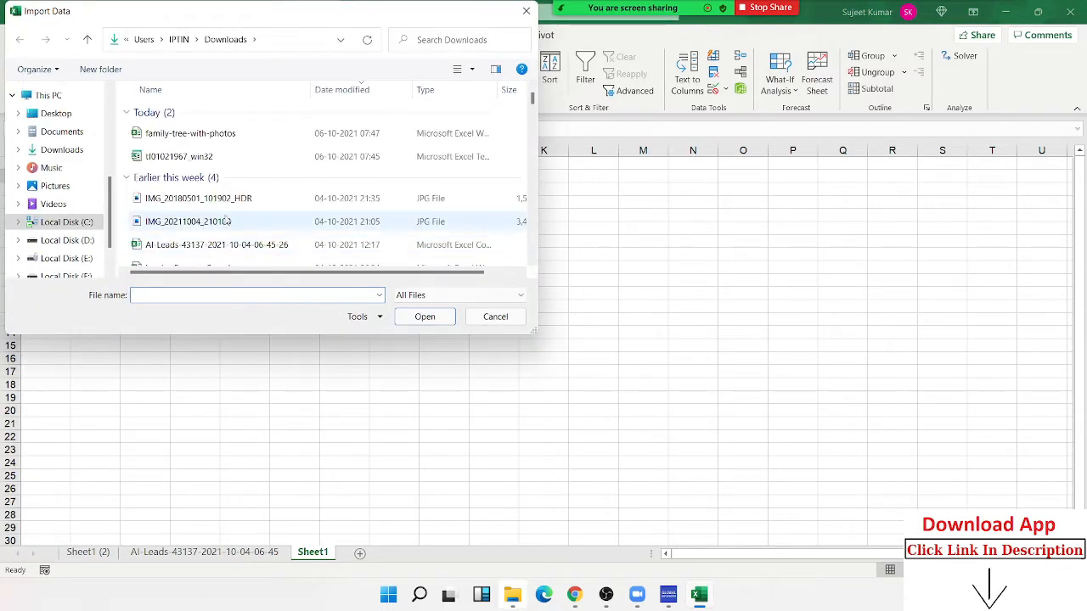
scroll("down", 3)
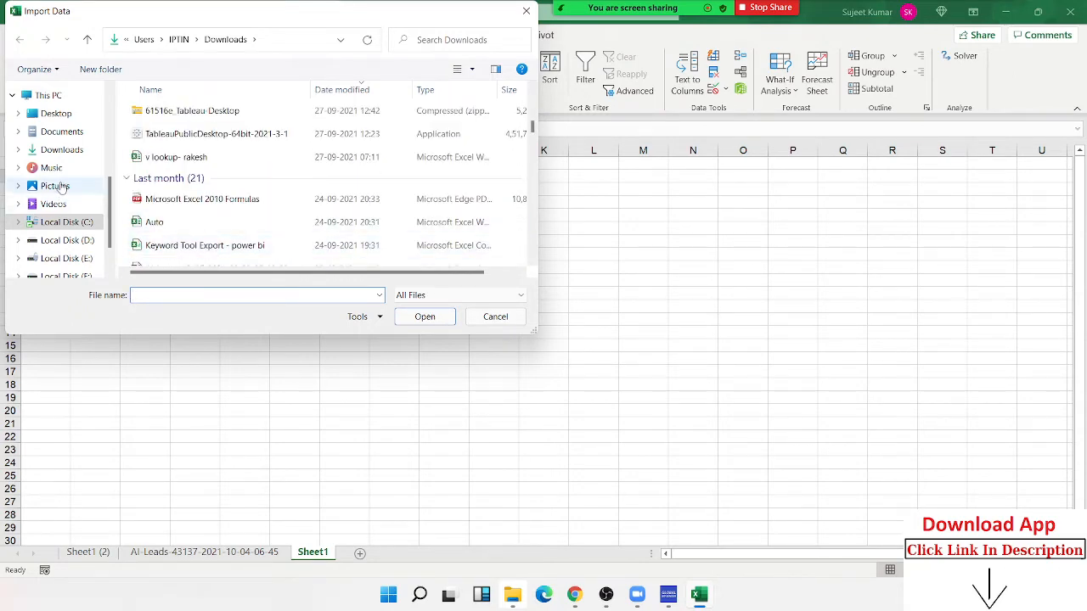
left_click(61, 150)
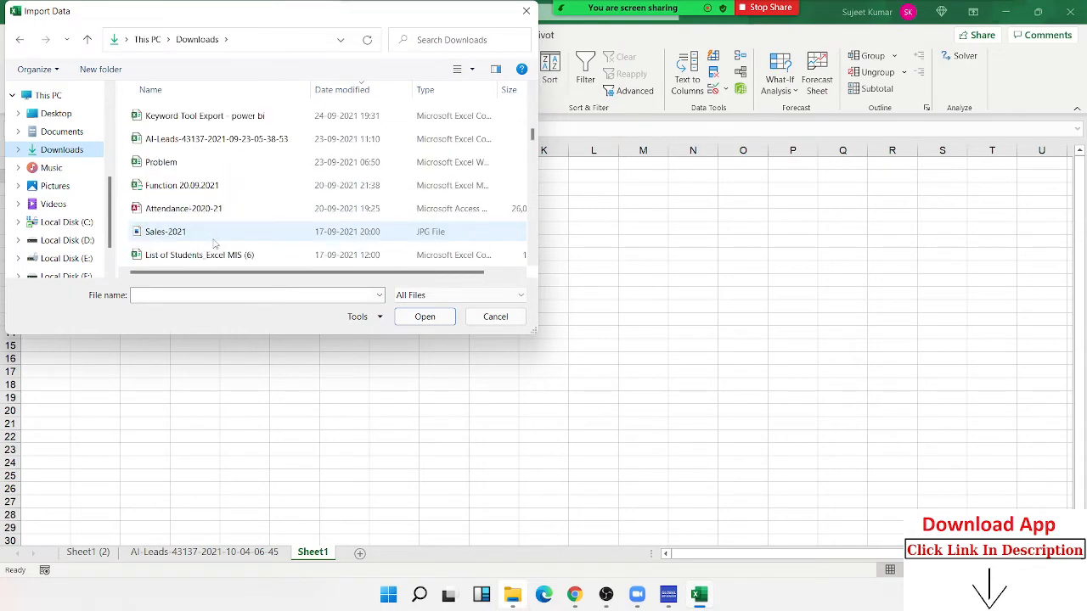
scroll("down", 3)
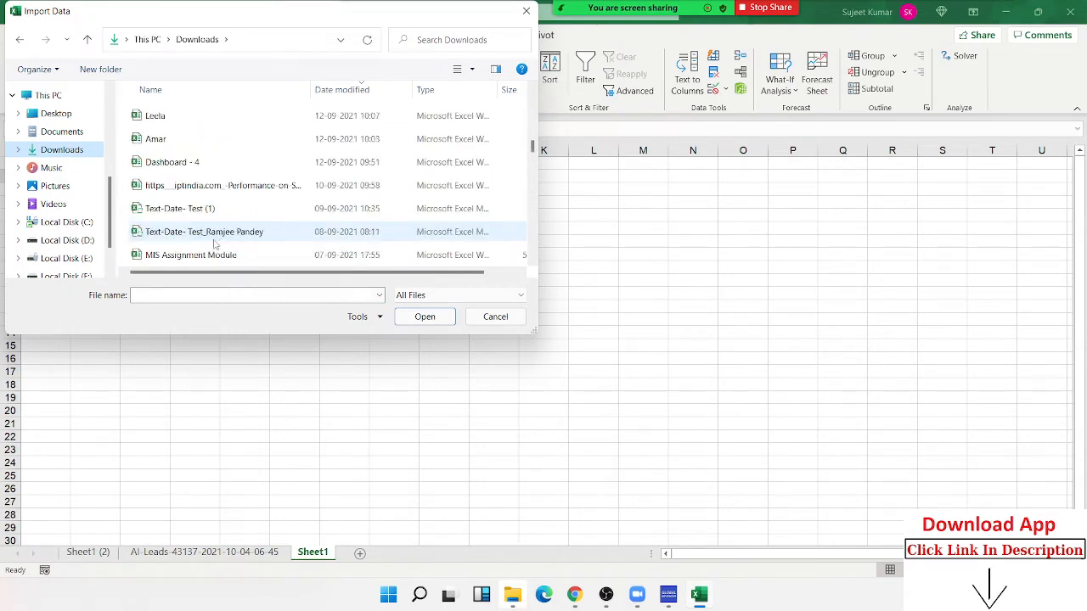
scroll("down", 3)
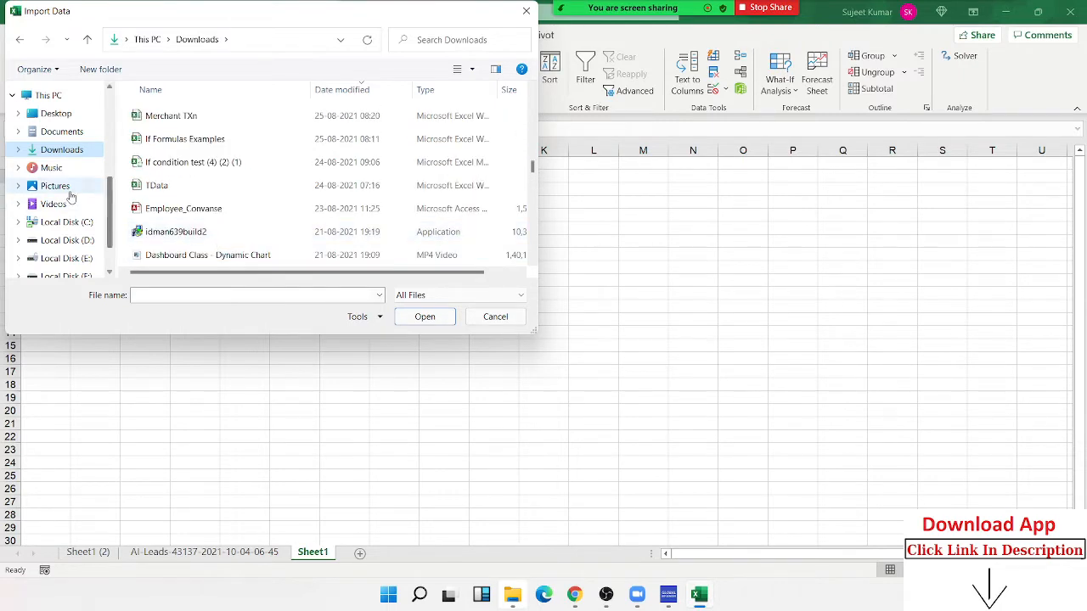
scroll("down", 3)
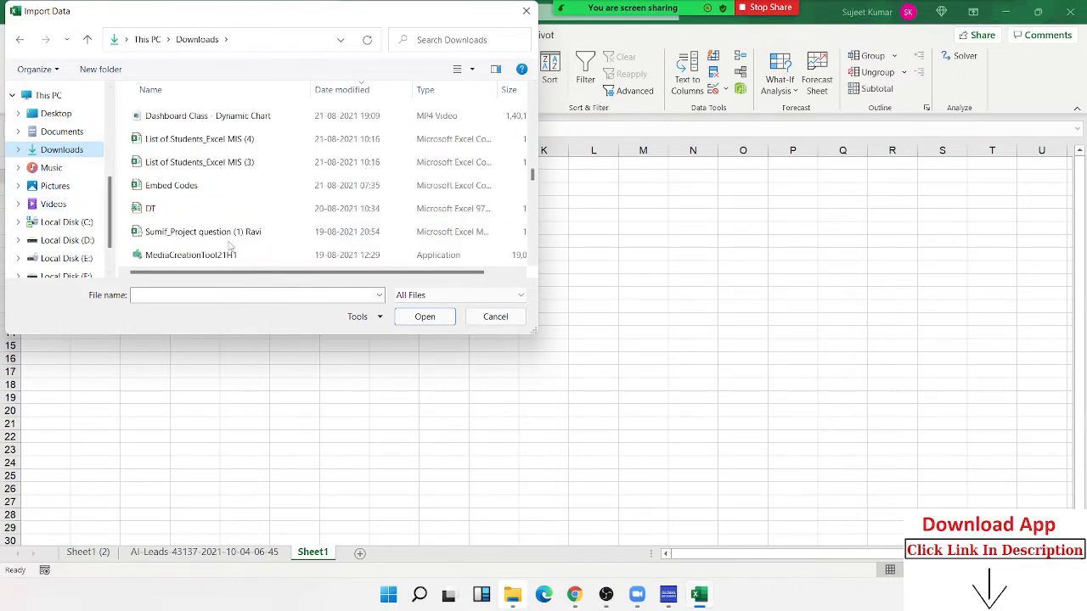
scroll("down", 3)
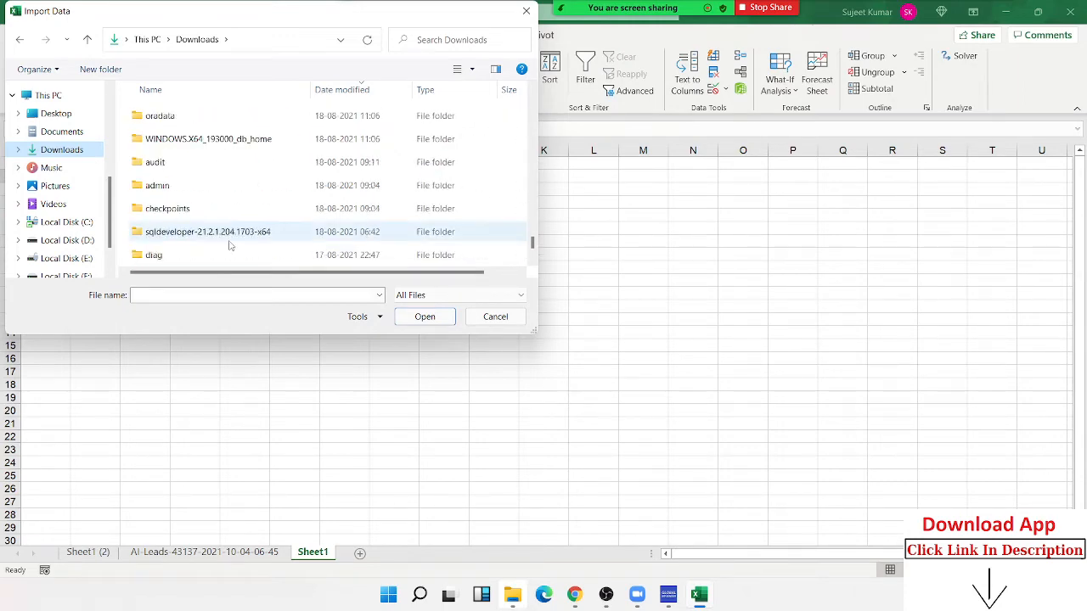
left_click(61, 131)
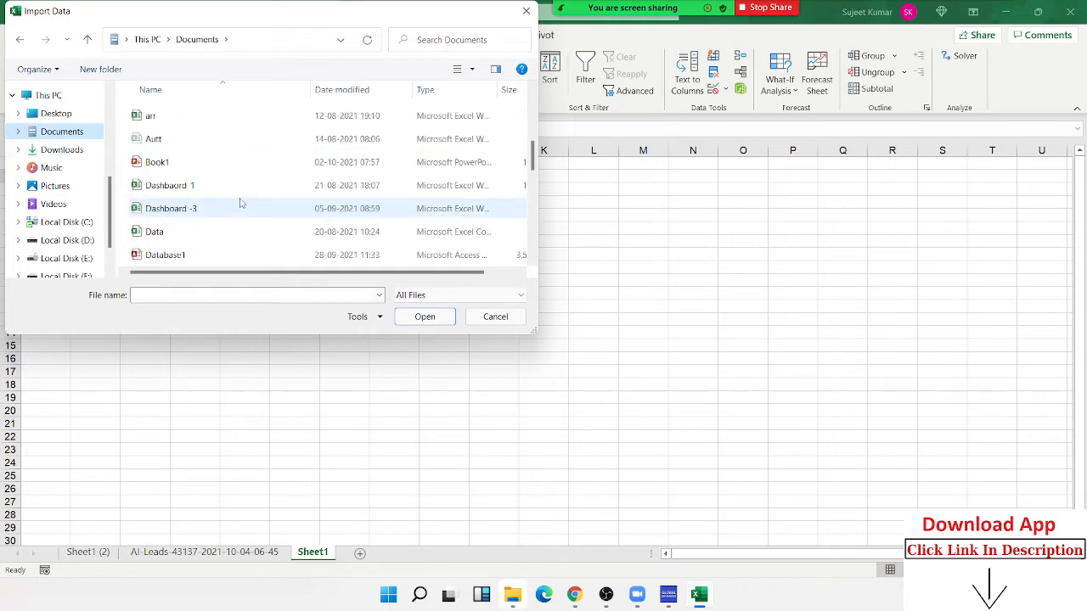
scroll("down", 3)
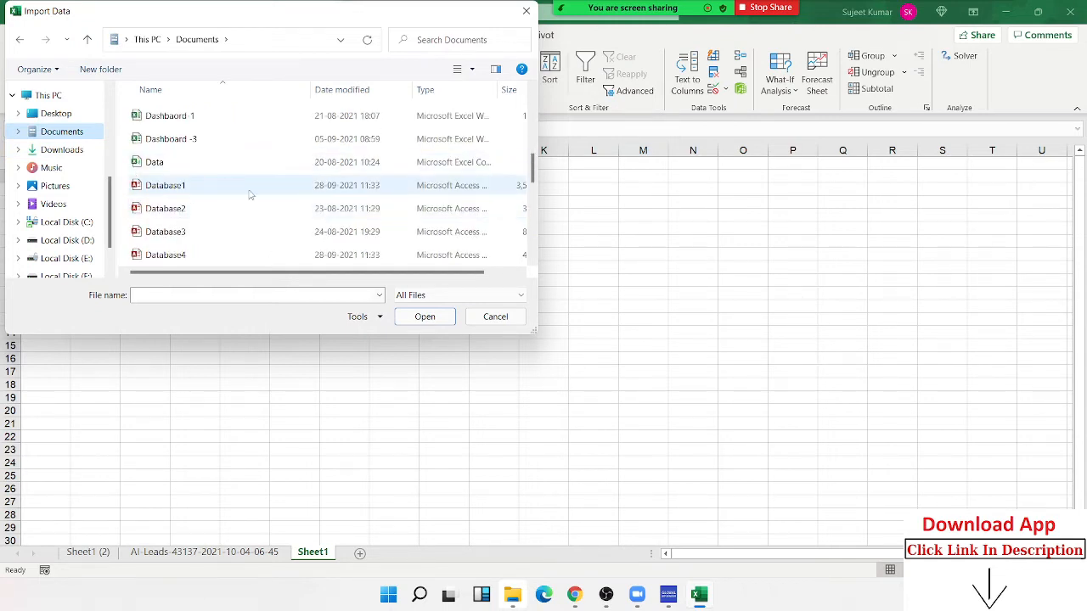
scroll("down", 3)
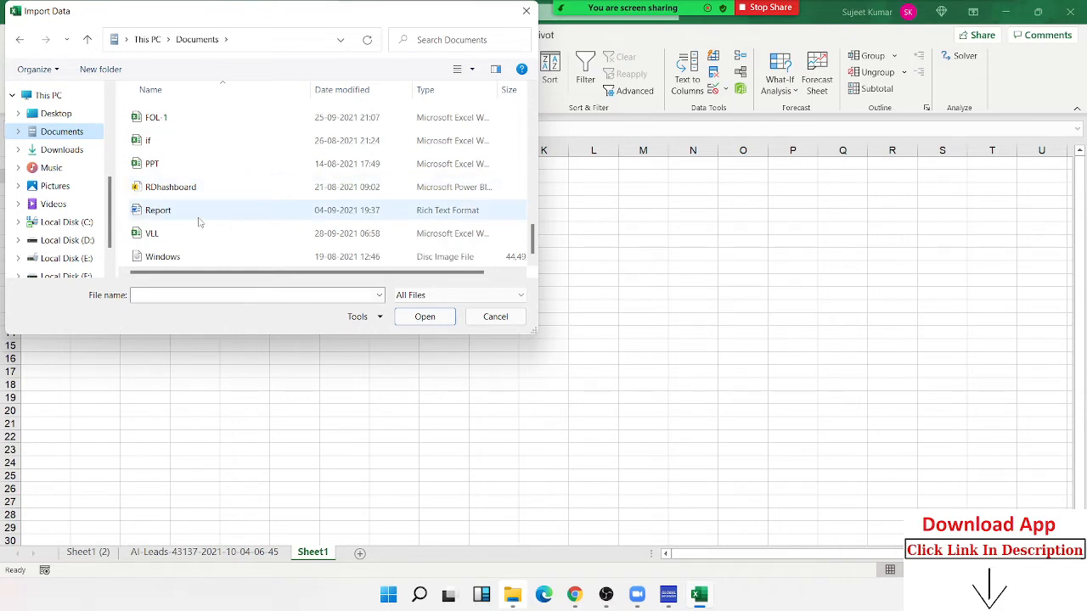
left_click(151, 234)
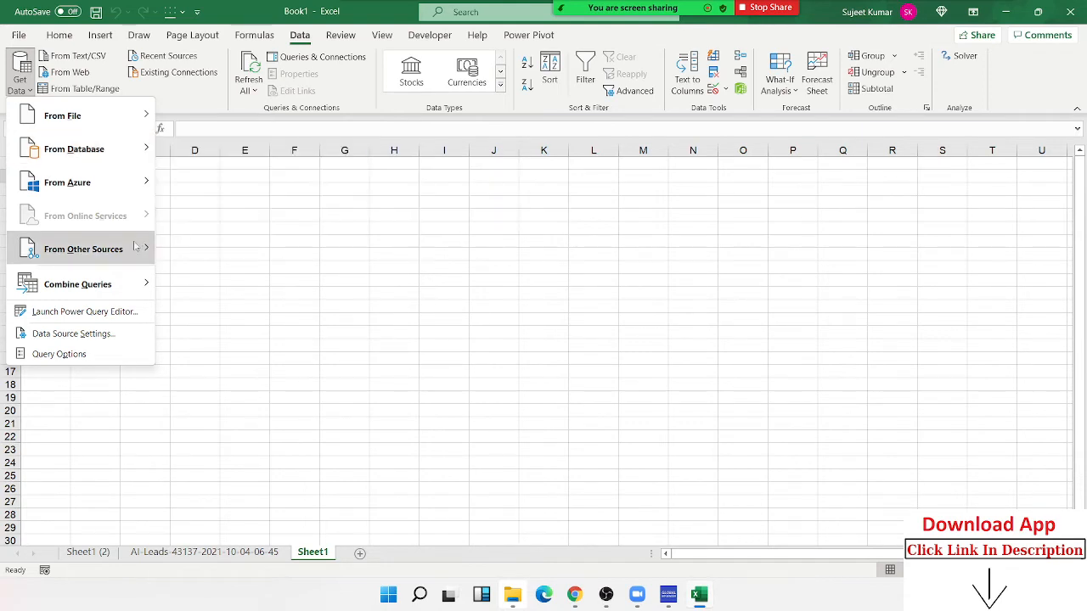
mouse_move(83, 248)
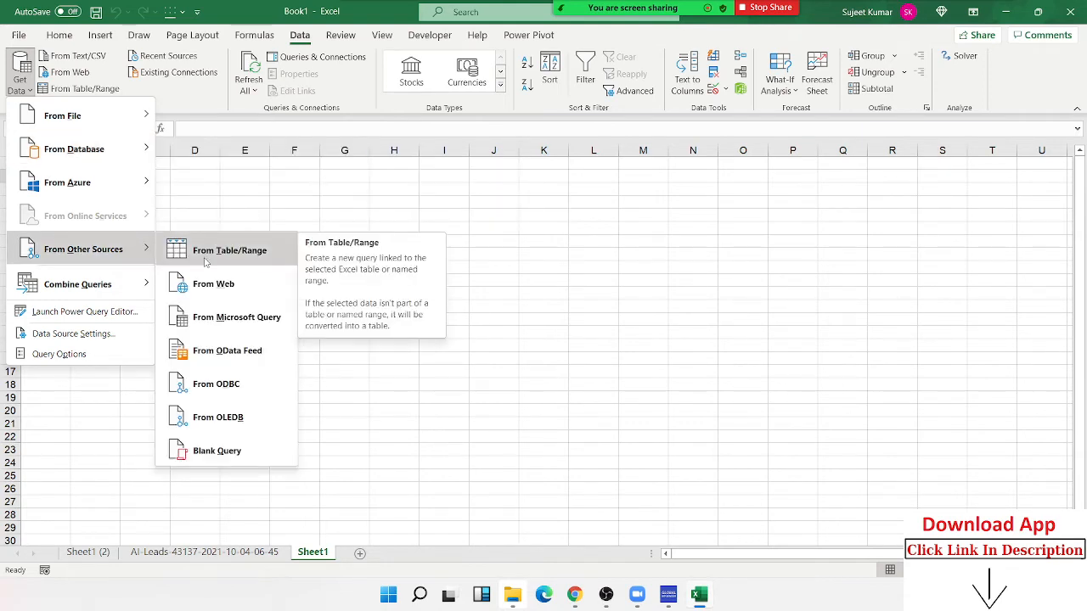
mouse_move(214, 284)
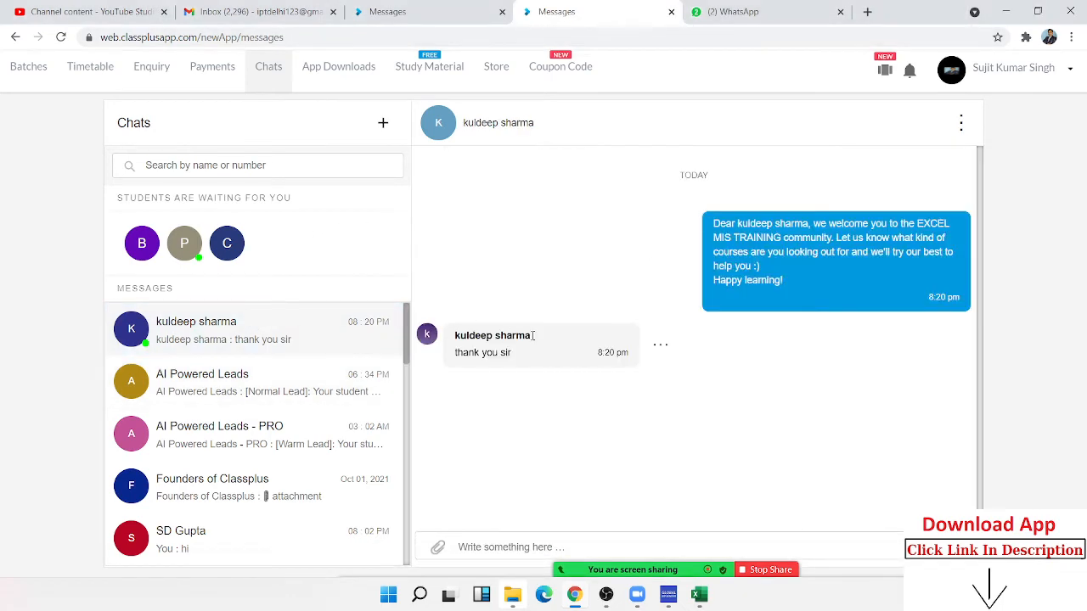
- In a new Chrome tab, search and open the Wikipedia list of countries by number of mobile phones
left_click(734, 10)
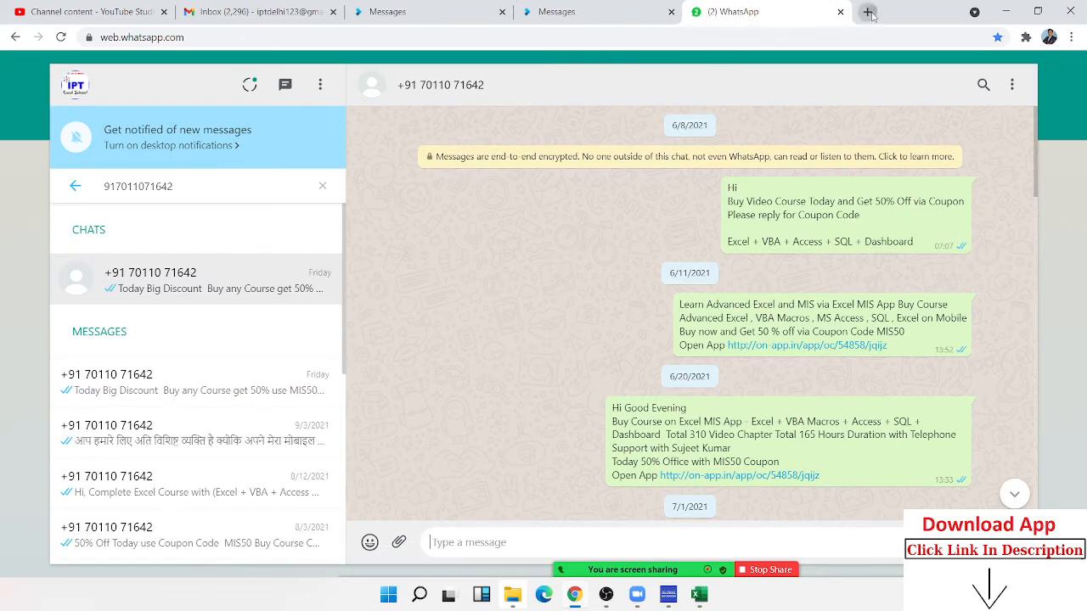
left_click(868, 11)
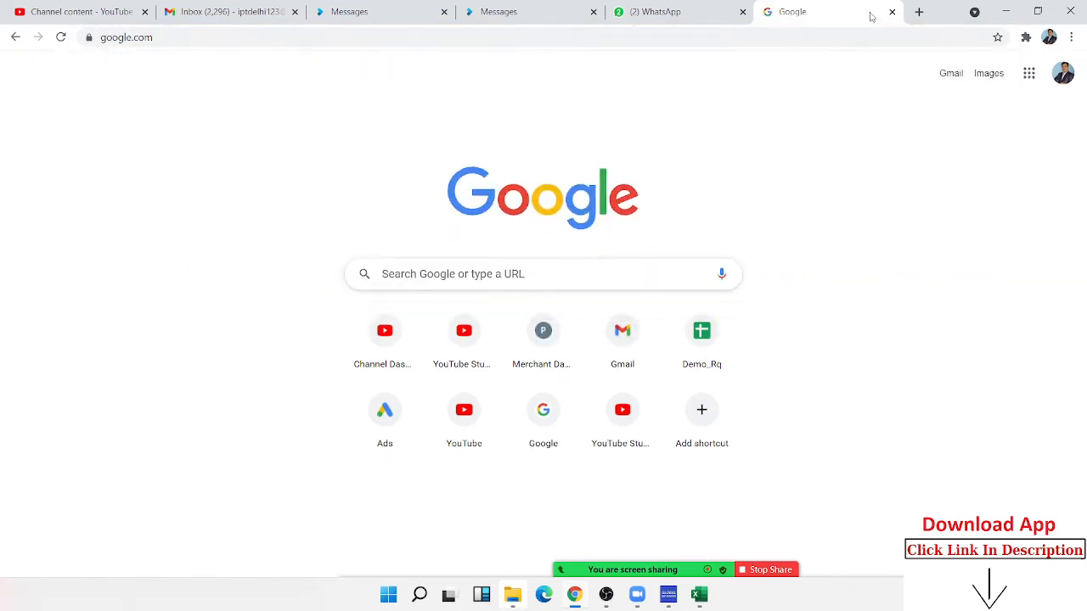
type("wol")
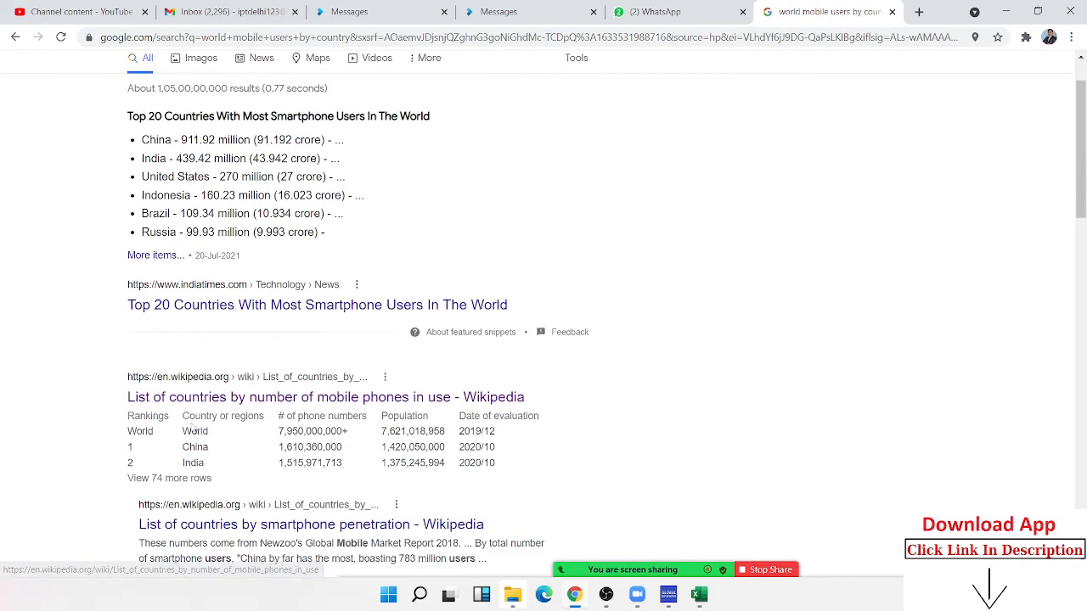
left_click(326, 398)
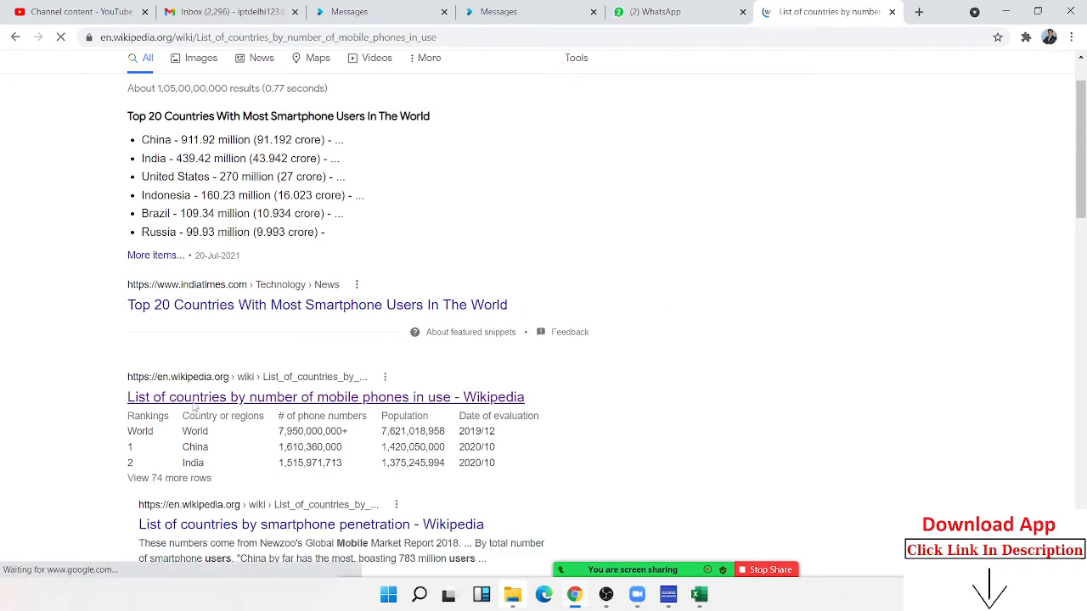
left_click(326, 397)
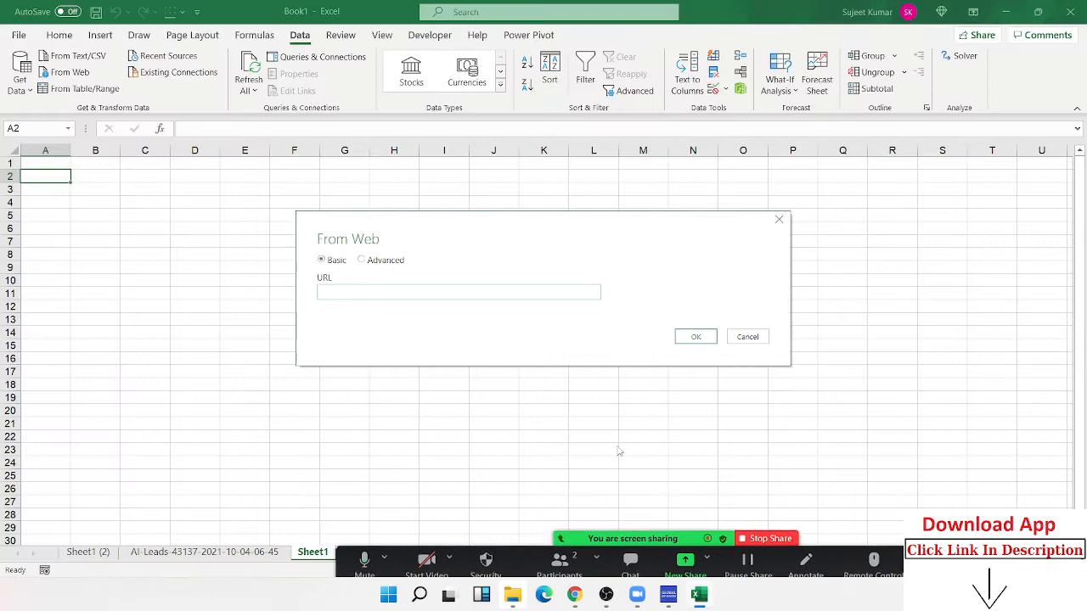
- Paste the Wikipedia URL into the From Web dialog and connect to the page
right_click(459, 292)
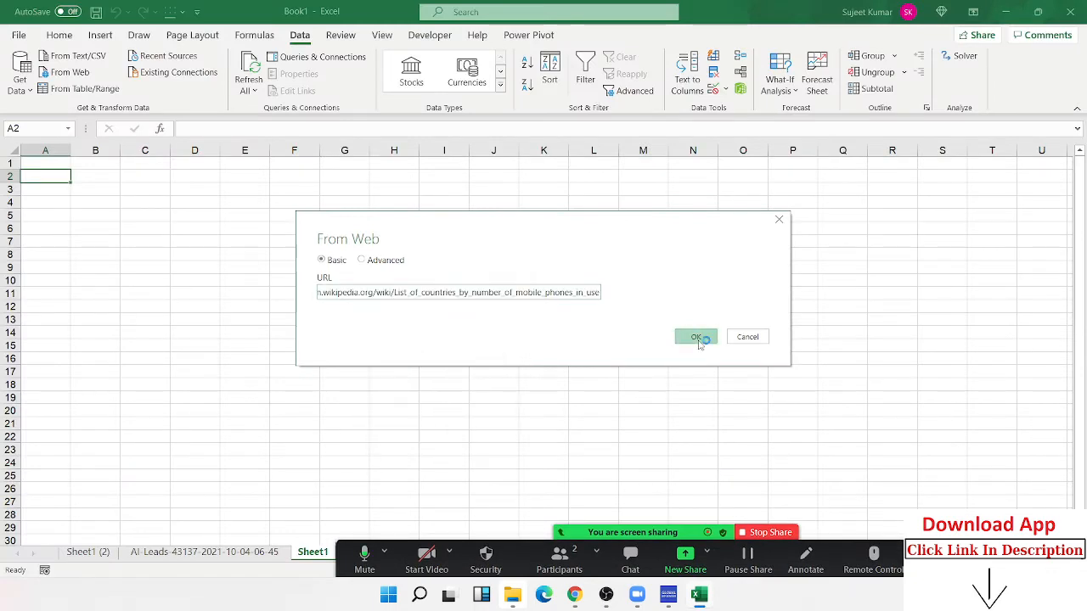
left_click(696, 336)
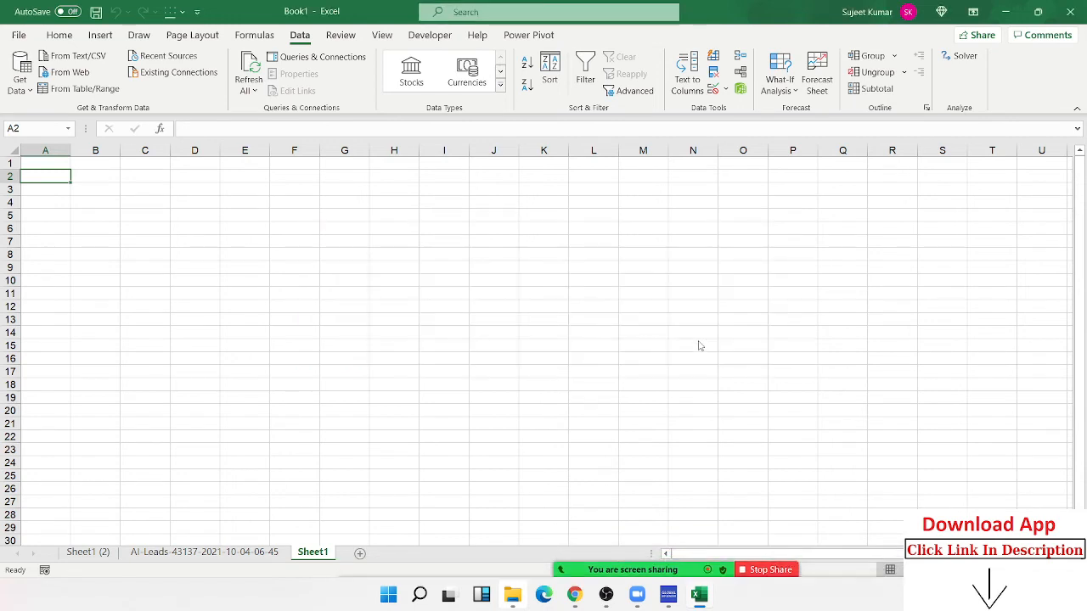
left_click(69, 71)
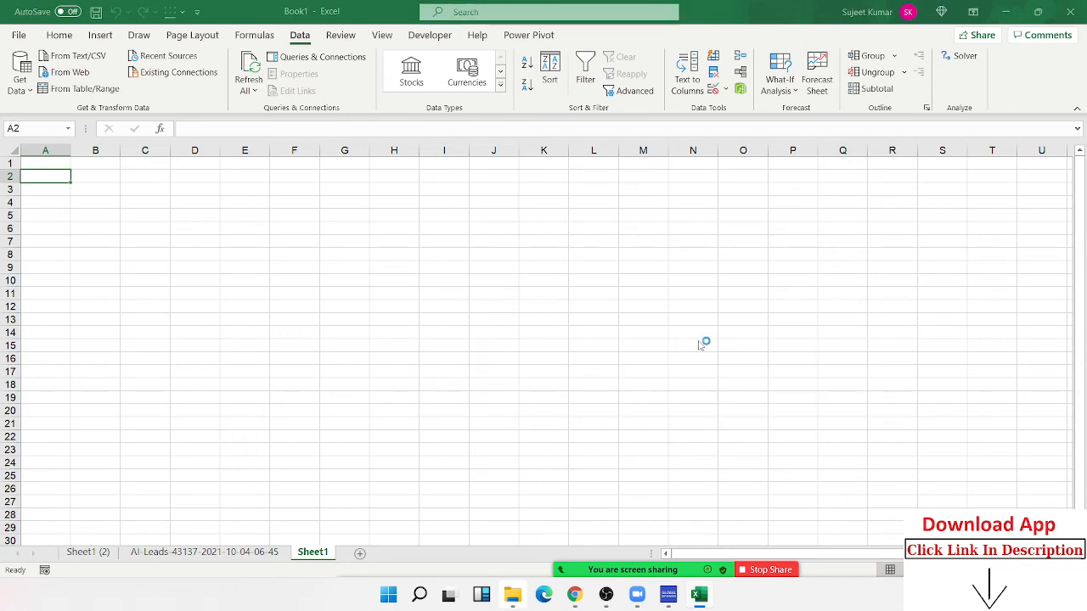
left_click(70, 71)
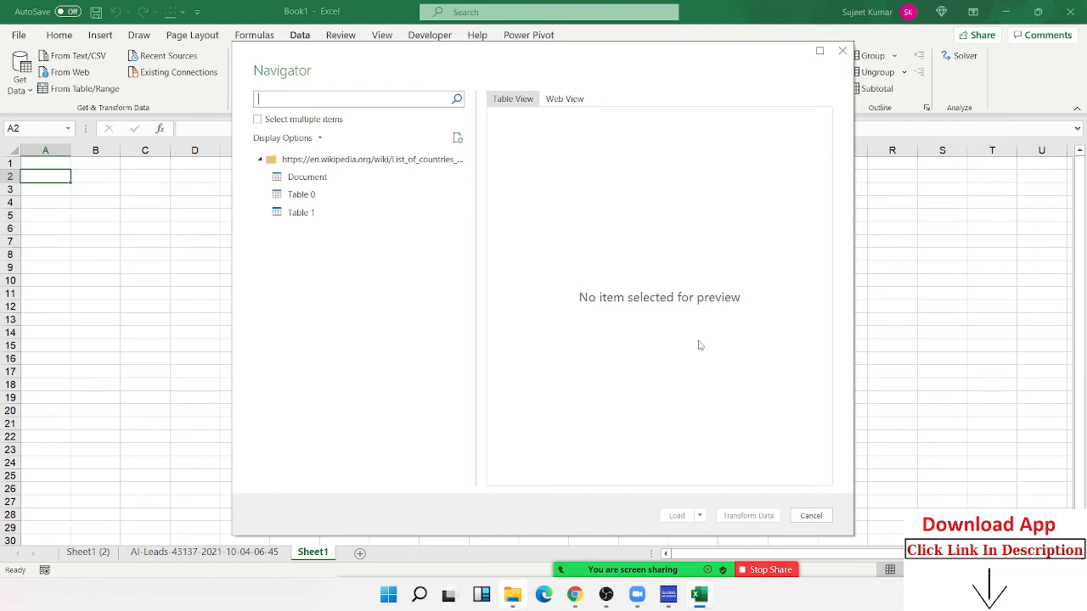
- Select Table 0 from the Navigator and load it to a new Table 0 sheet
left_click(301, 193)
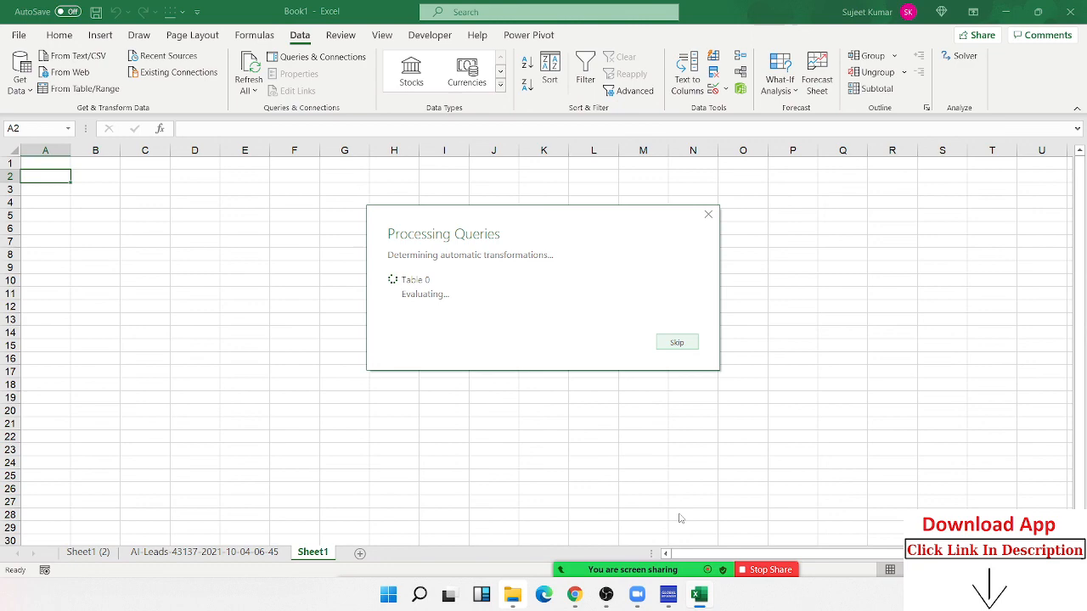
left_click(318, 58)
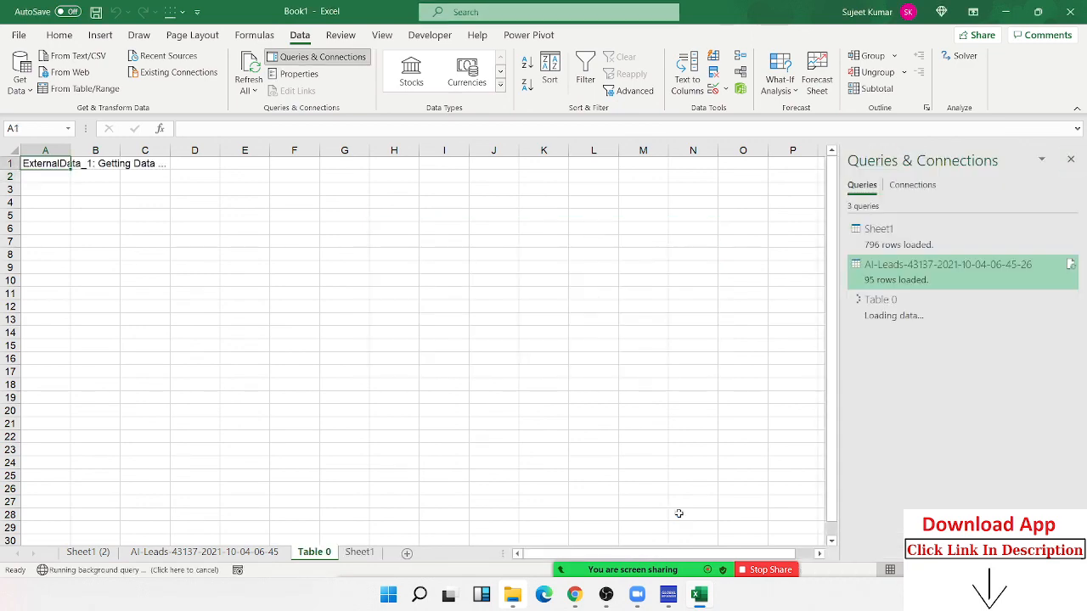